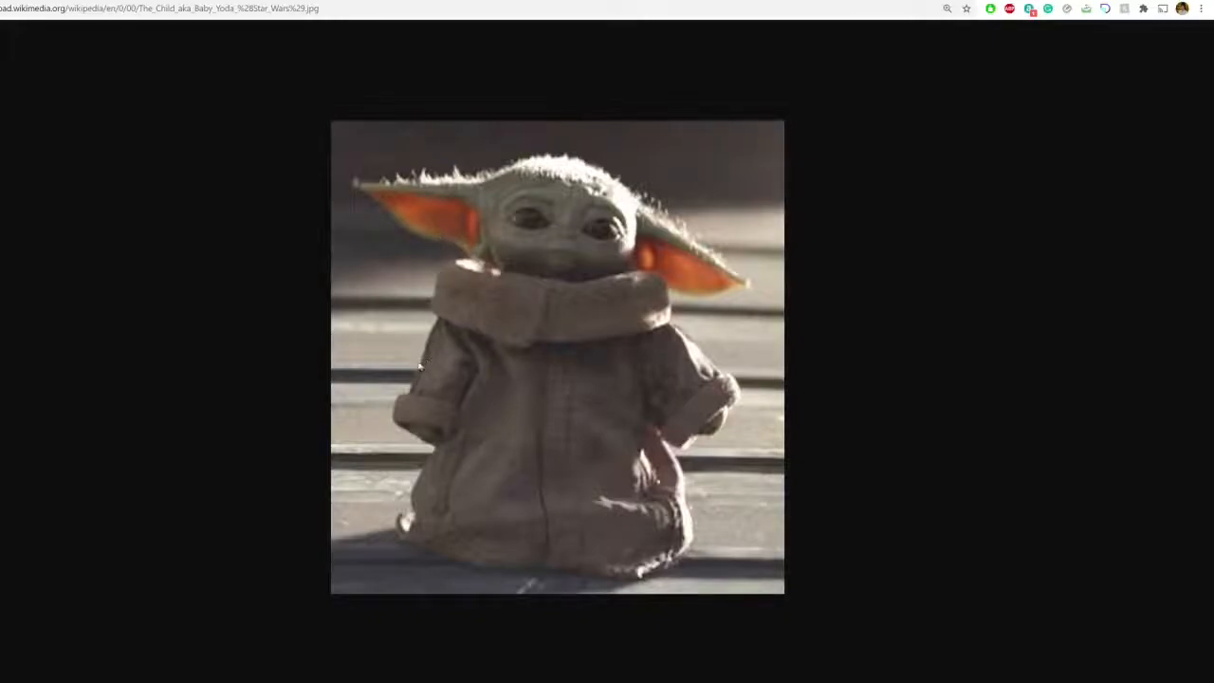
mouse_move(548, 357)
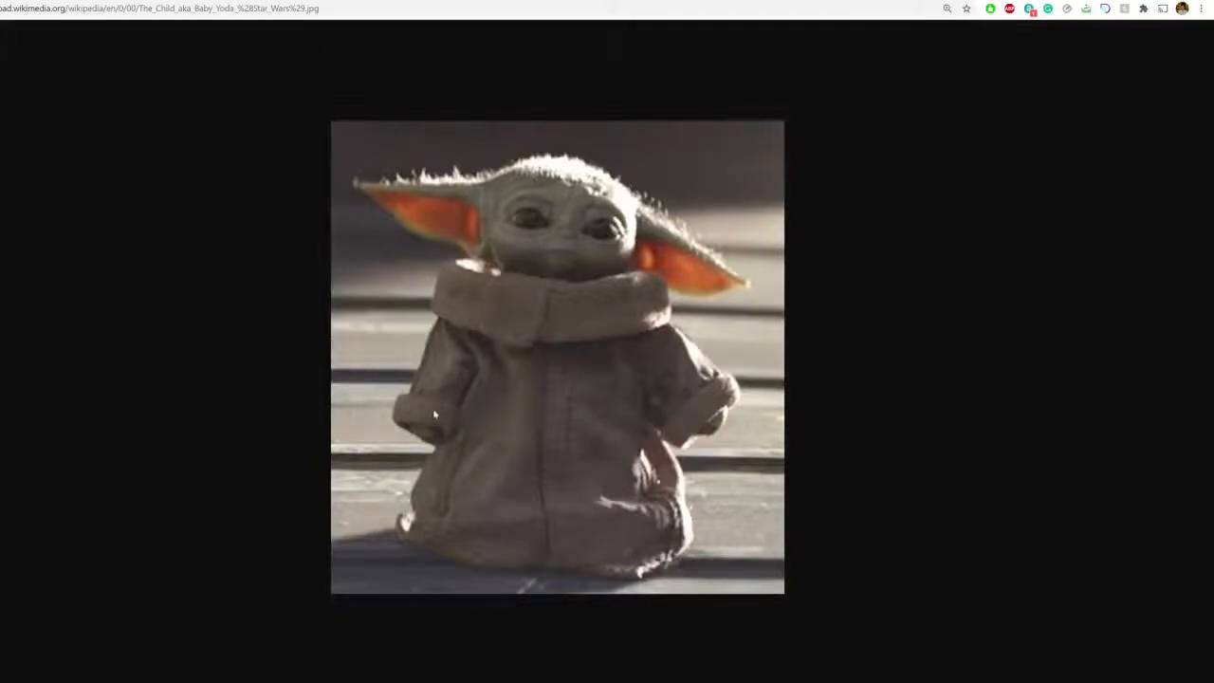
mouse_move(508, 199)
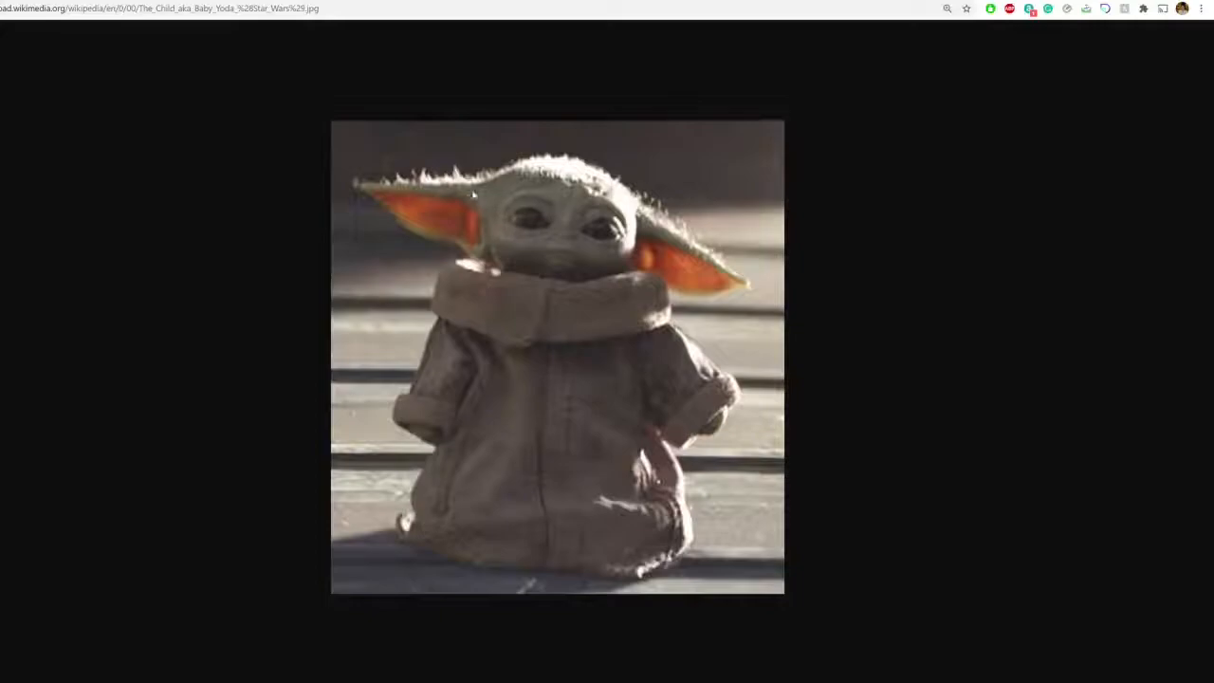
mouse_move(504, 250)
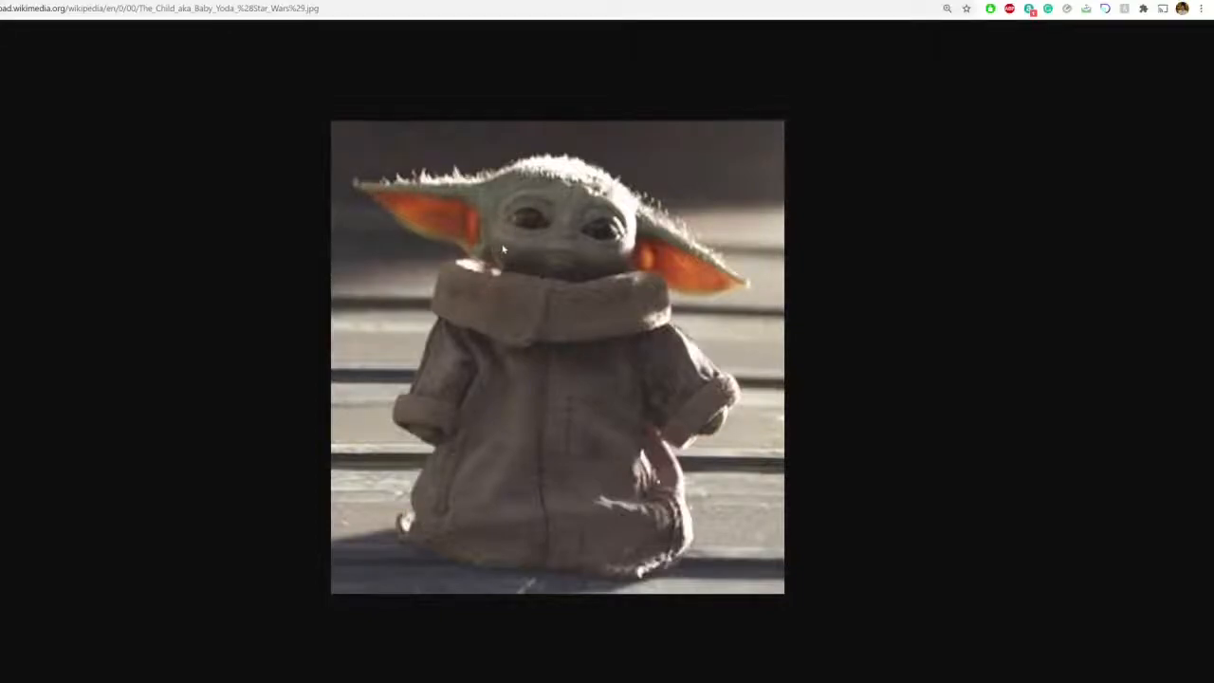
mouse_move(275, 220)
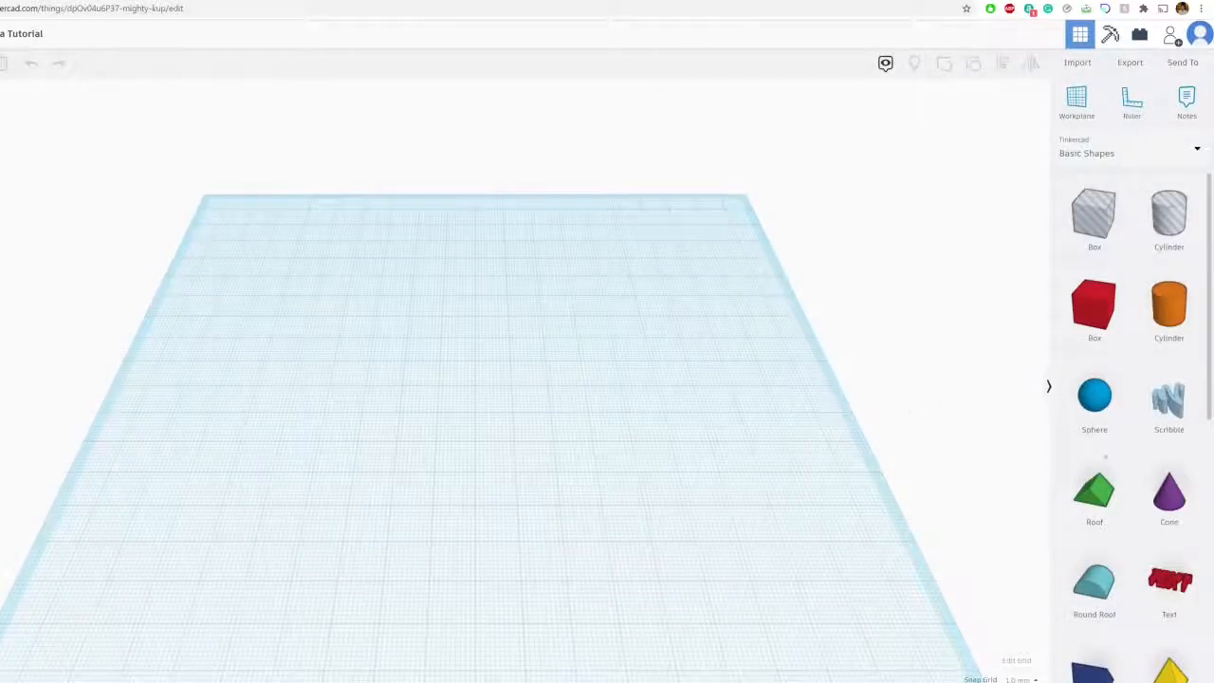
Place a paraboloid on the workplane, stretch it taller and colour it brown for the robe
scroll(down, 3)
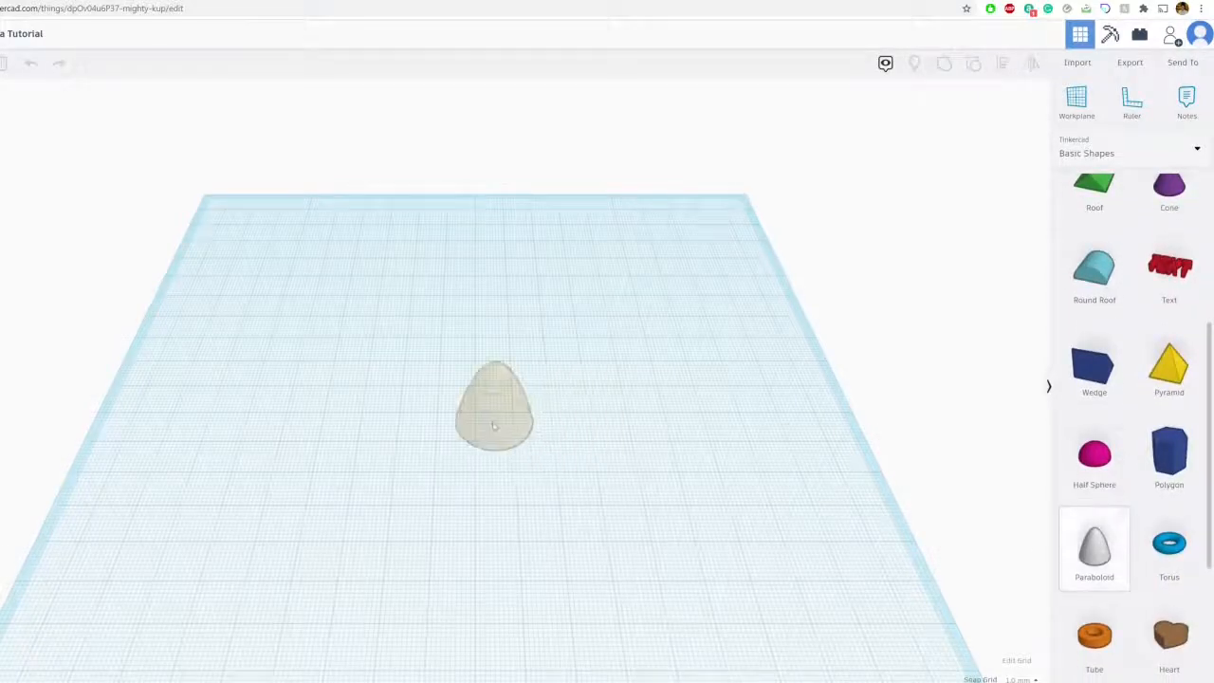
click(495, 408)
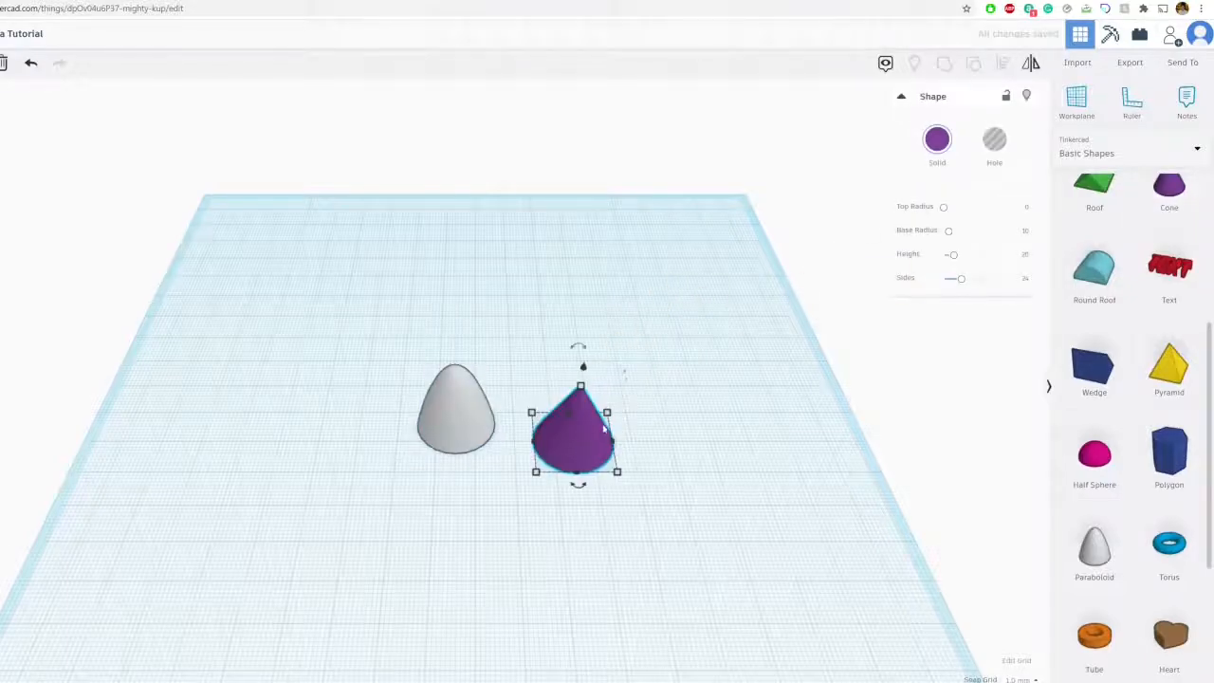
drag(578, 432, 617, 408)
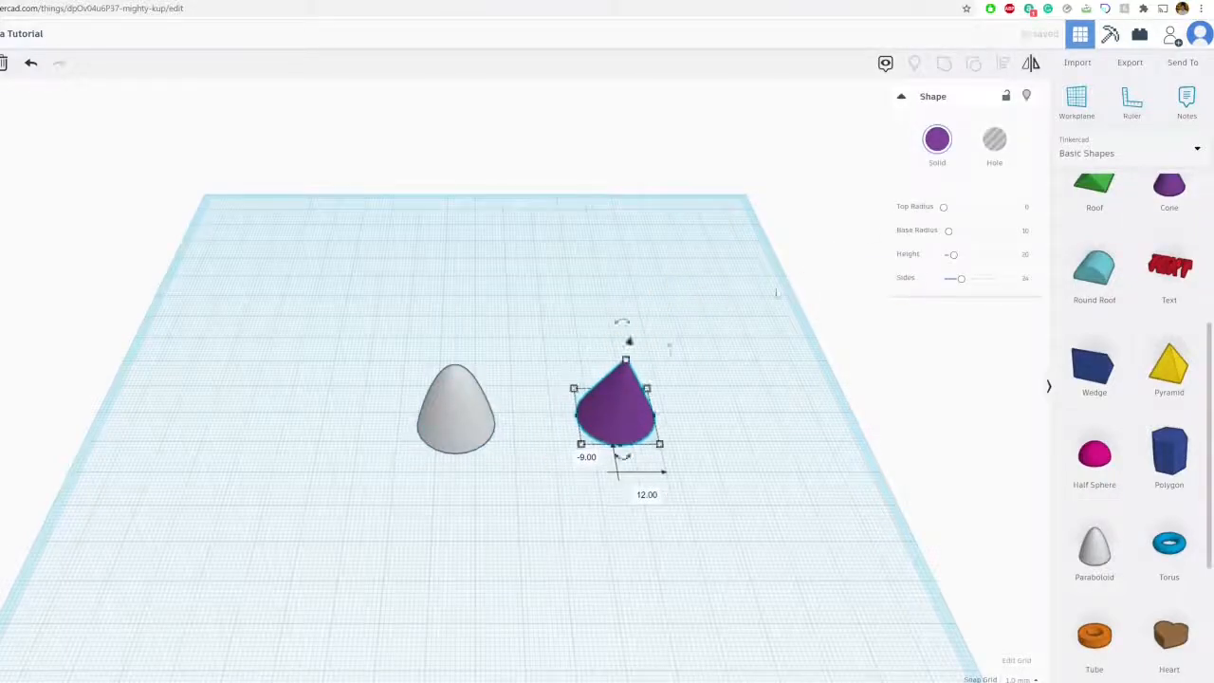
click(936, 138)
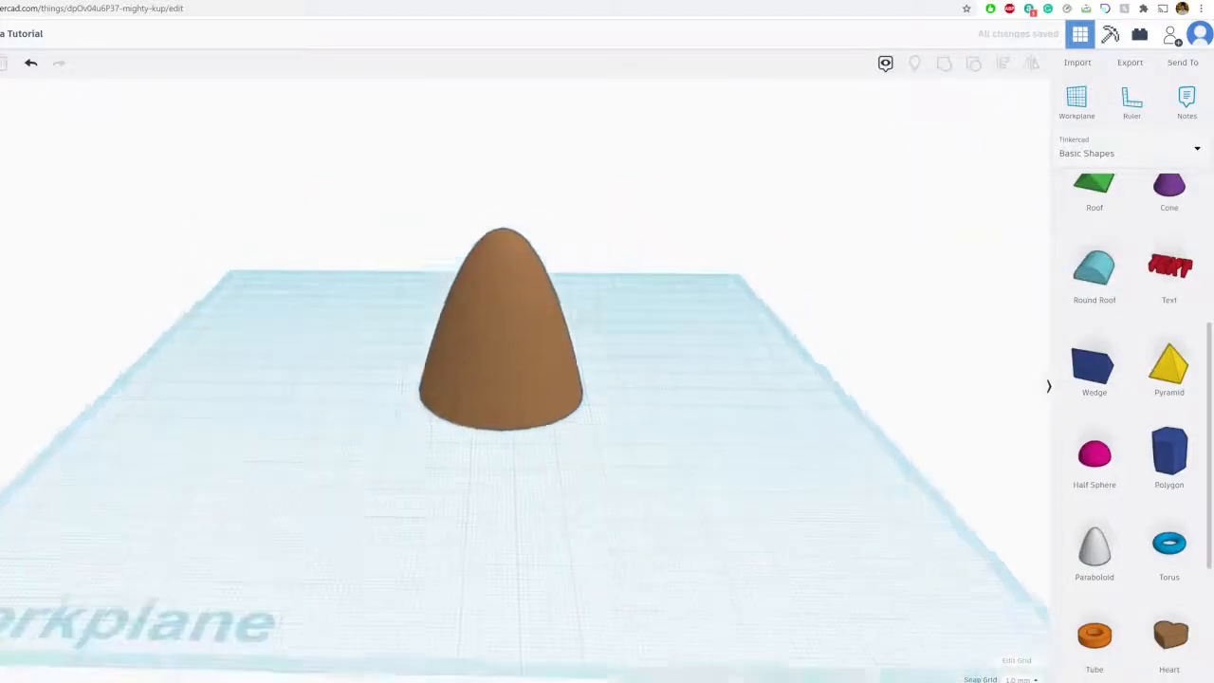
click(503, 332)
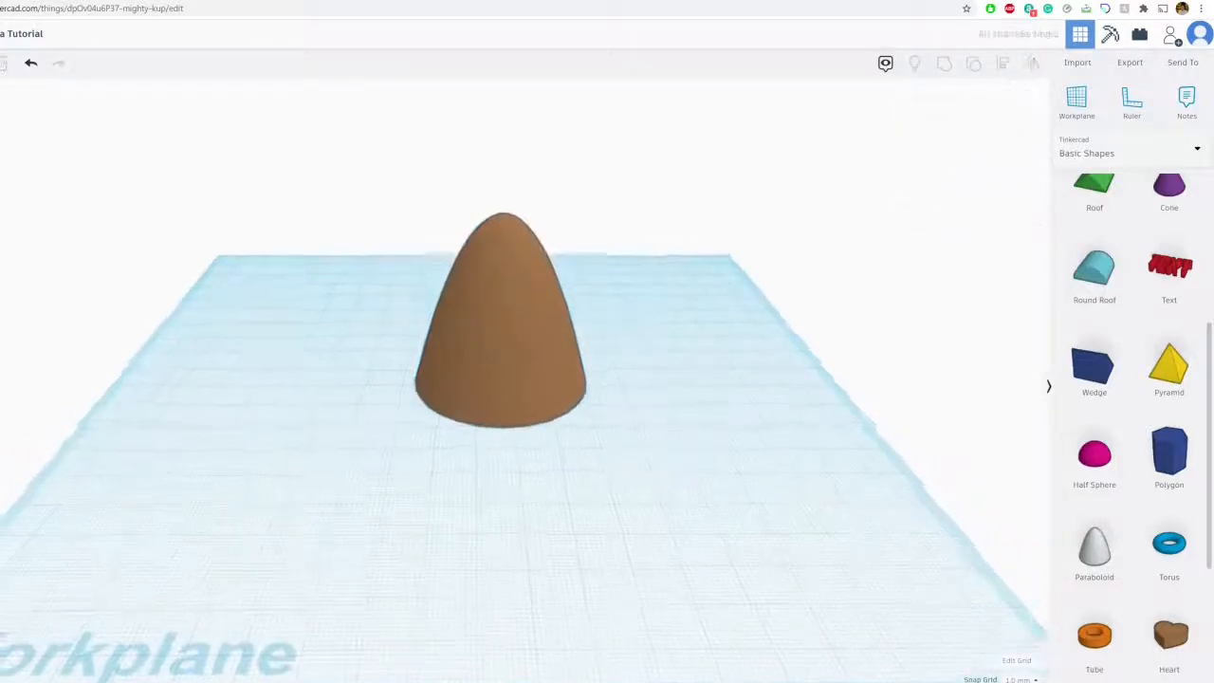
click(503, 322)
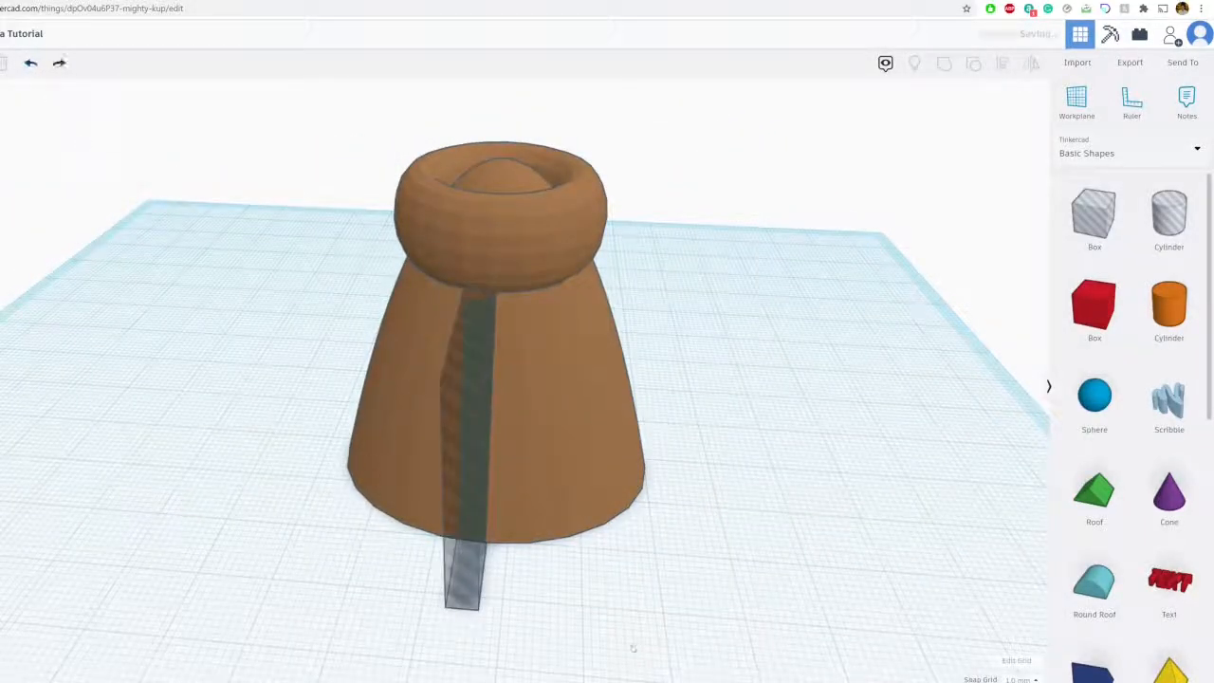
Group the hole box with the body to cut the front slit of the robe
click(465, 578)
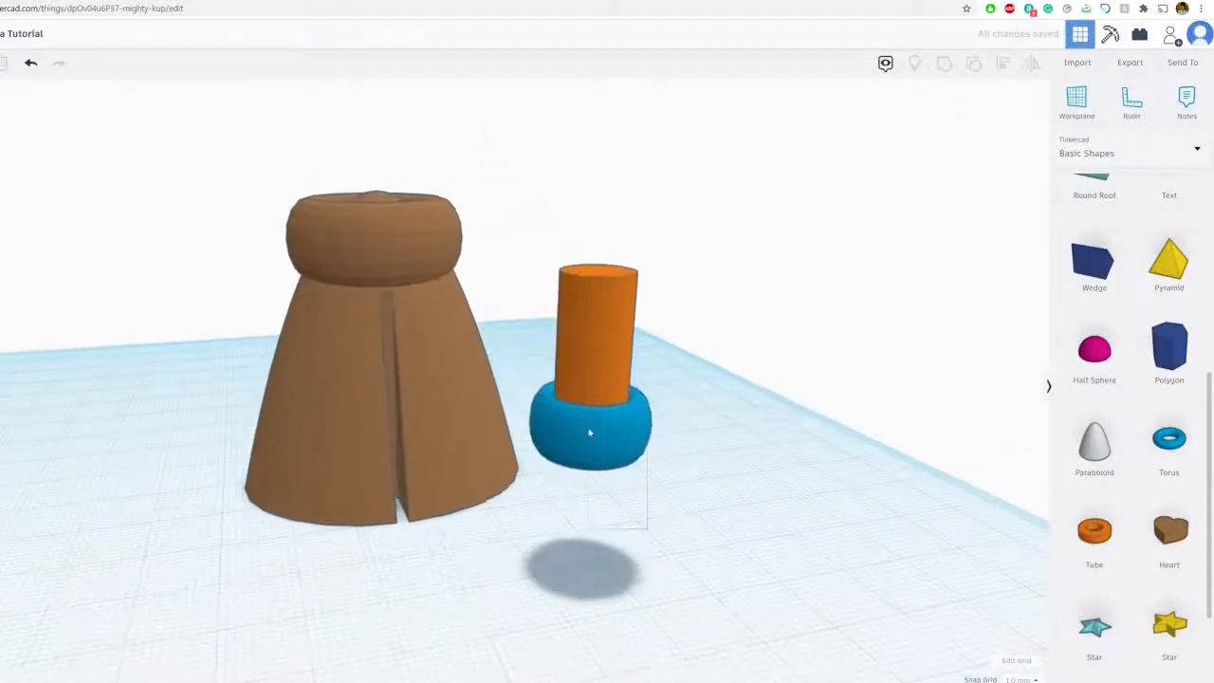
Select the sleeve cylinder and cuff torus together to group and colour them brown
click(588, 431)
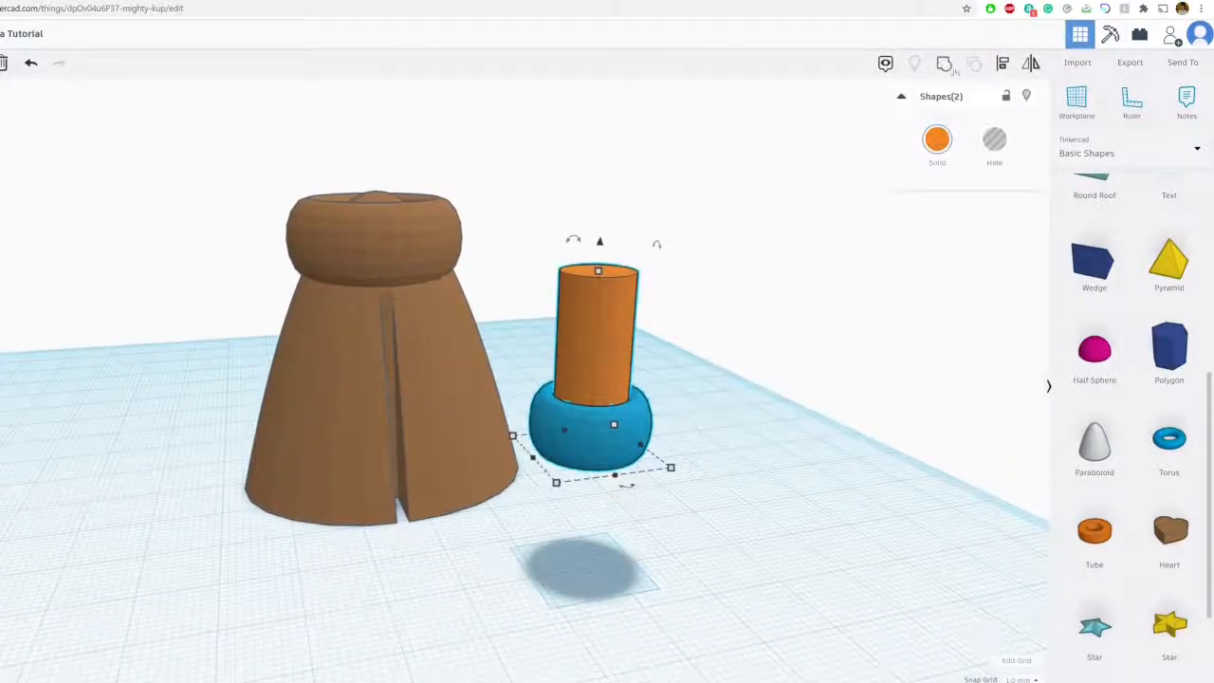
click(936, 139)
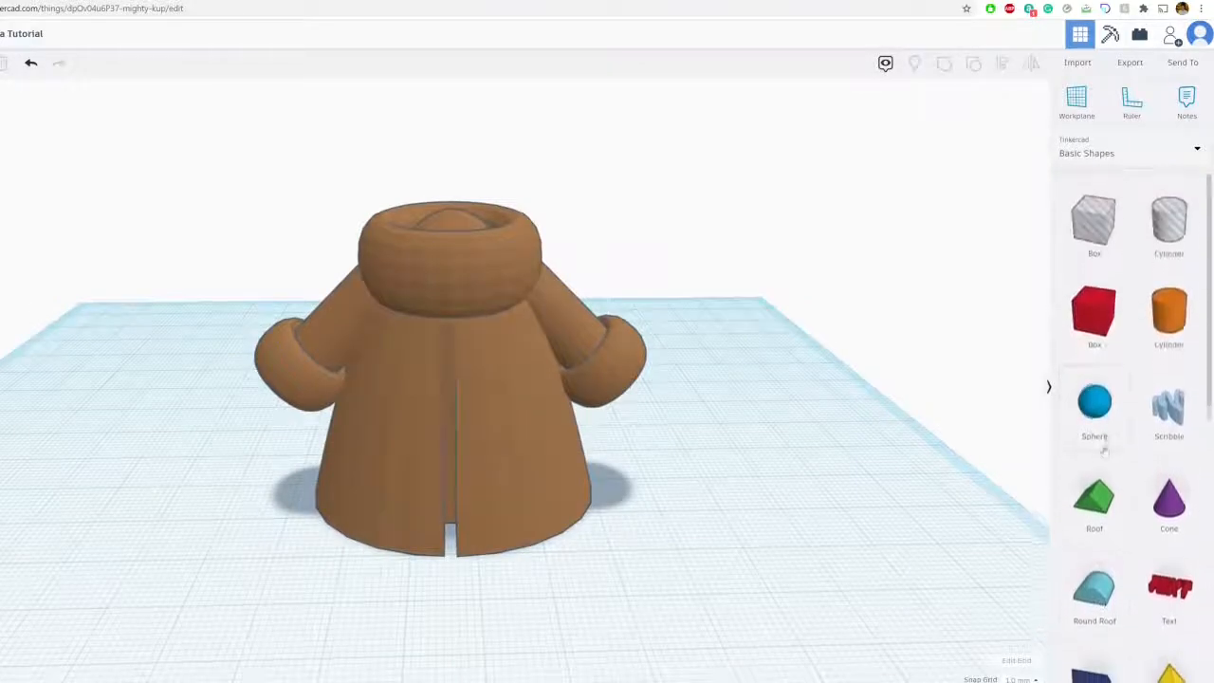
Seat a sphere on the robe collar as the head and recolour it pale green
click(1094, 401)
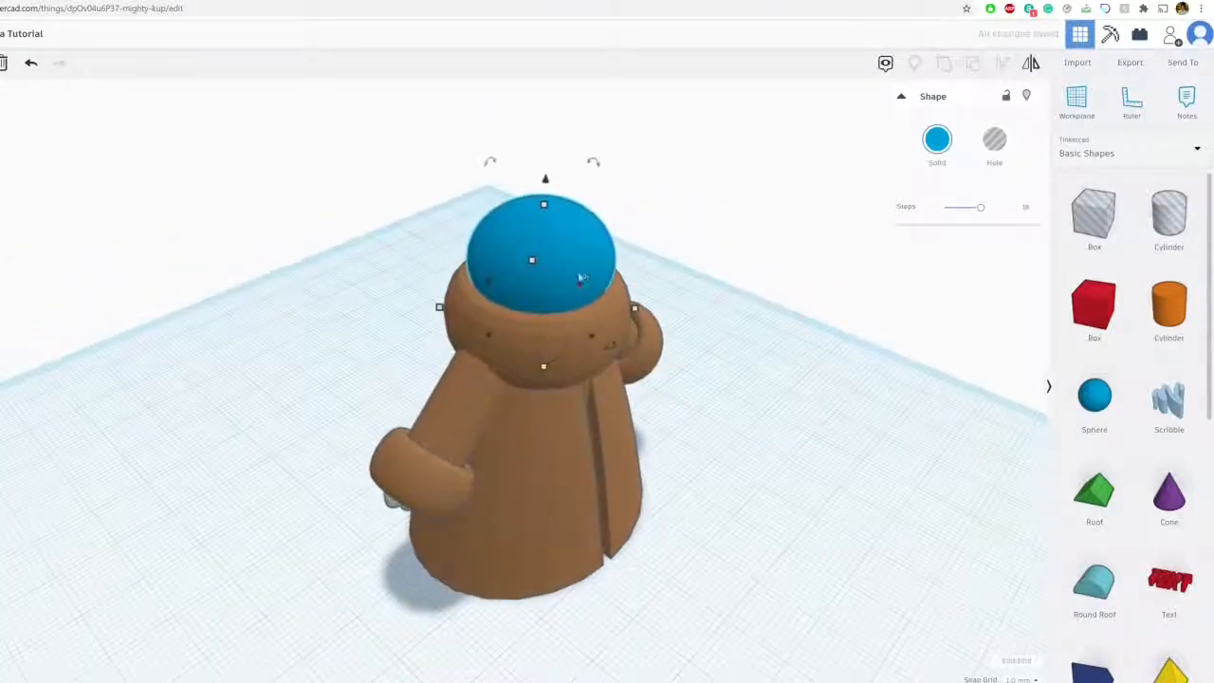
drag(579, 275, 493, 271)
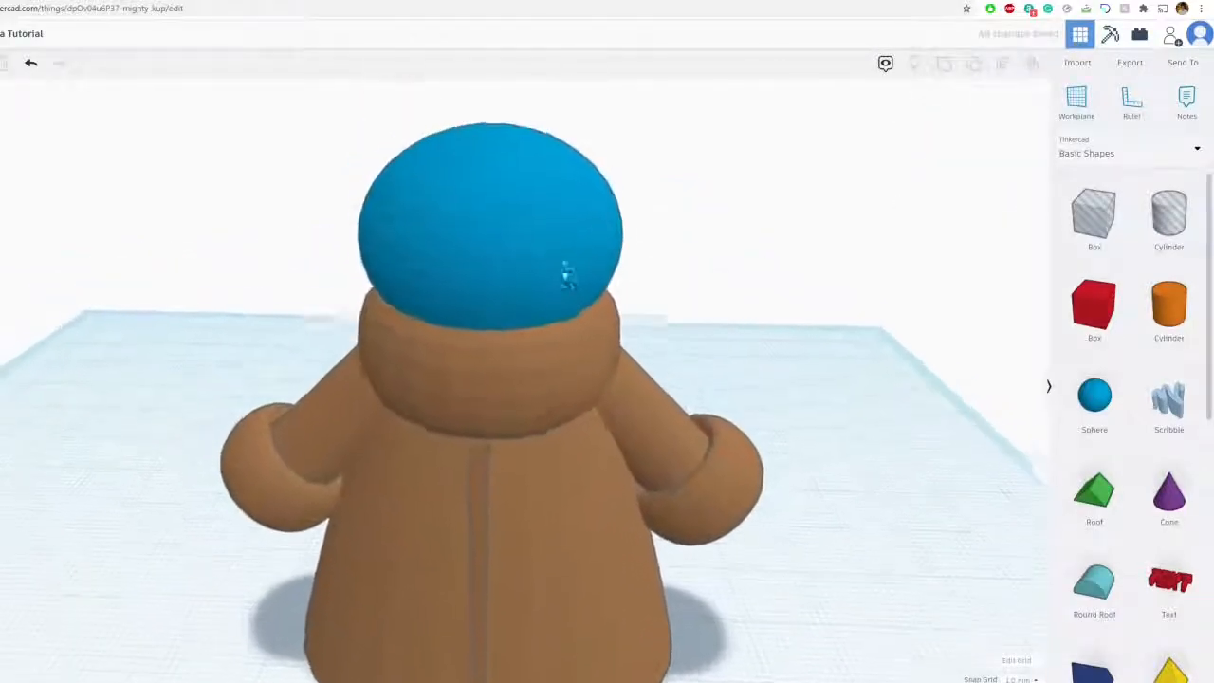
click(490, 227)
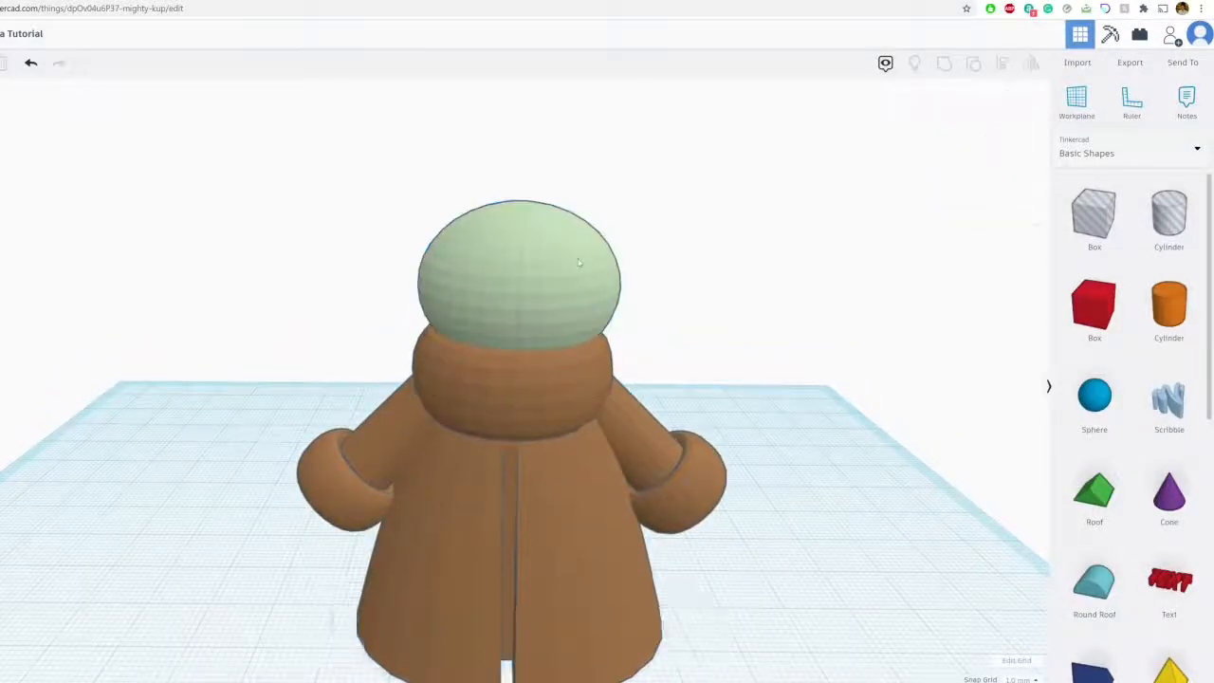
Shrink a black sphere to eye size, flatten it and embed it on the left of the head
click(517, 275)
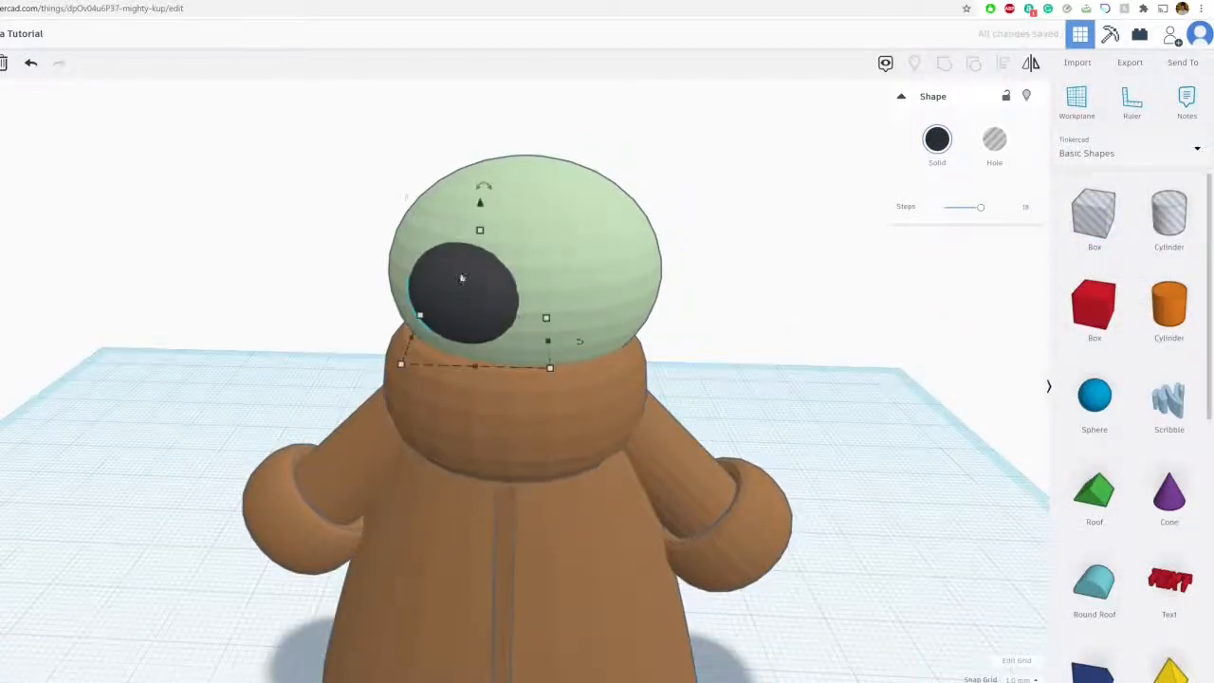
drag(462, 277, 451, 319)
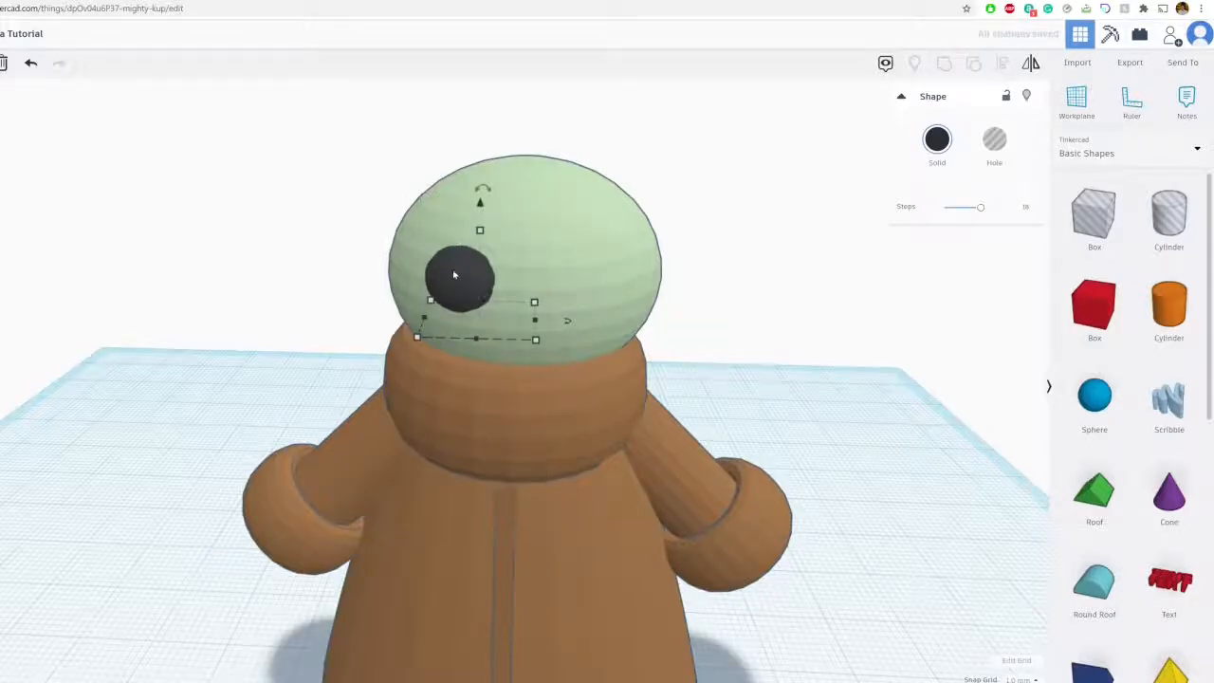
drag(465, 275, 450, 275)
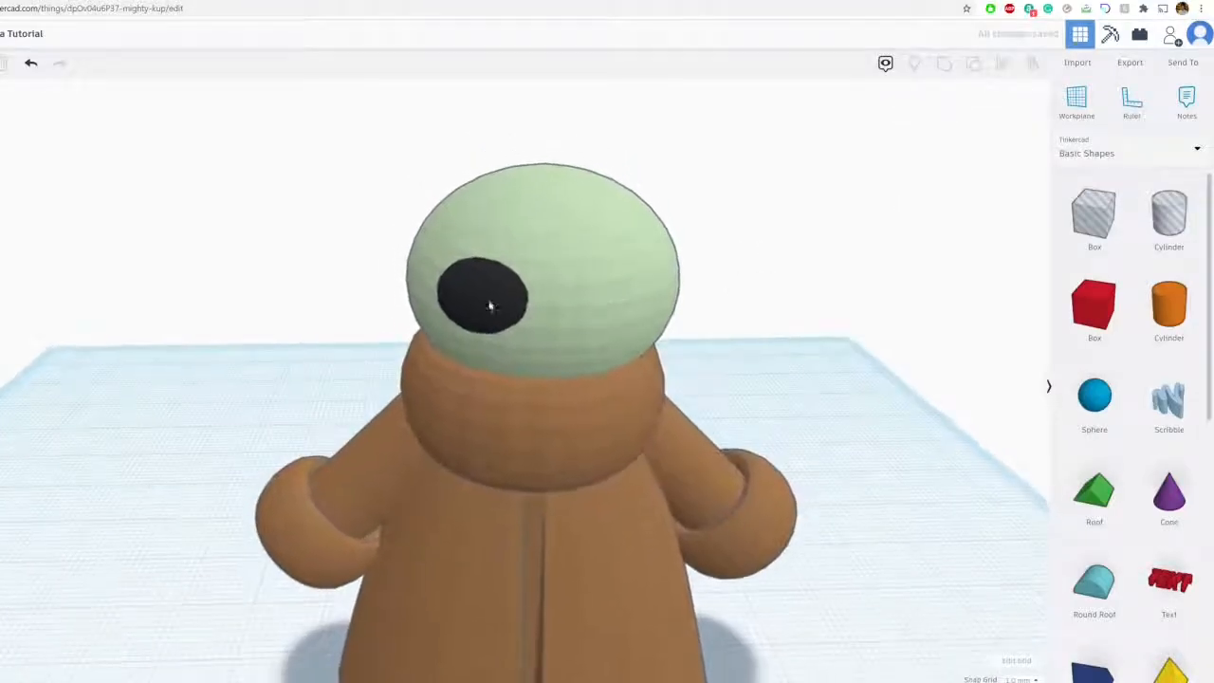
click(489, 303)
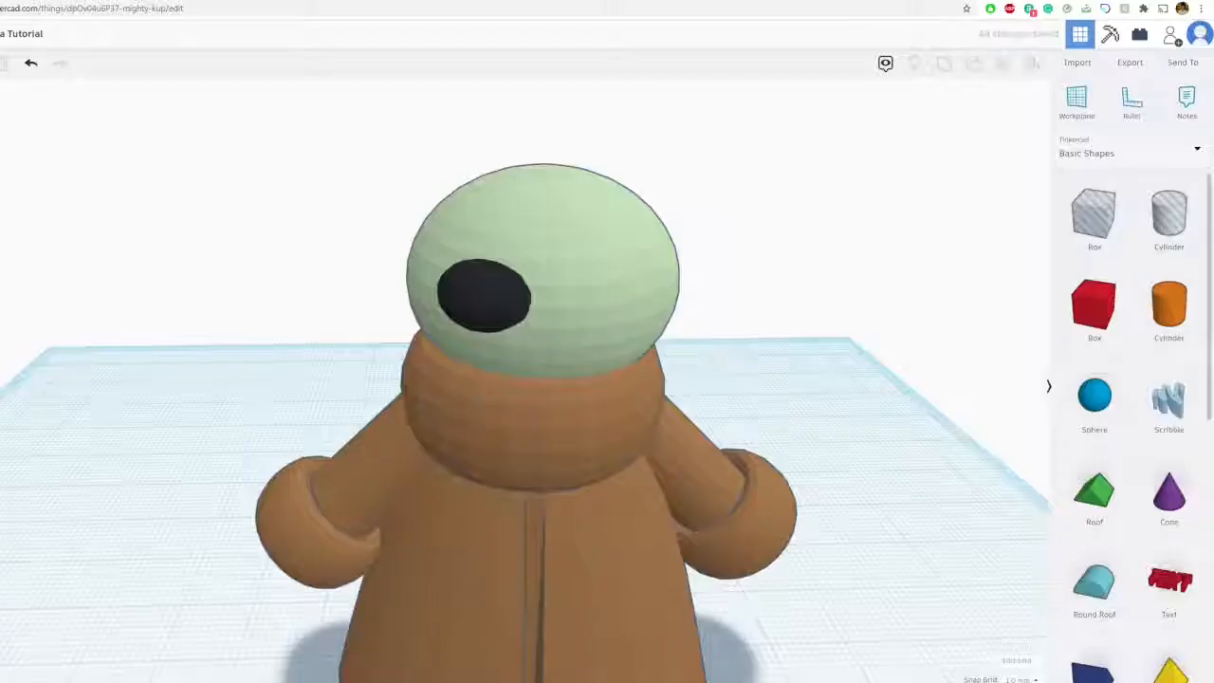
click(483, 294)
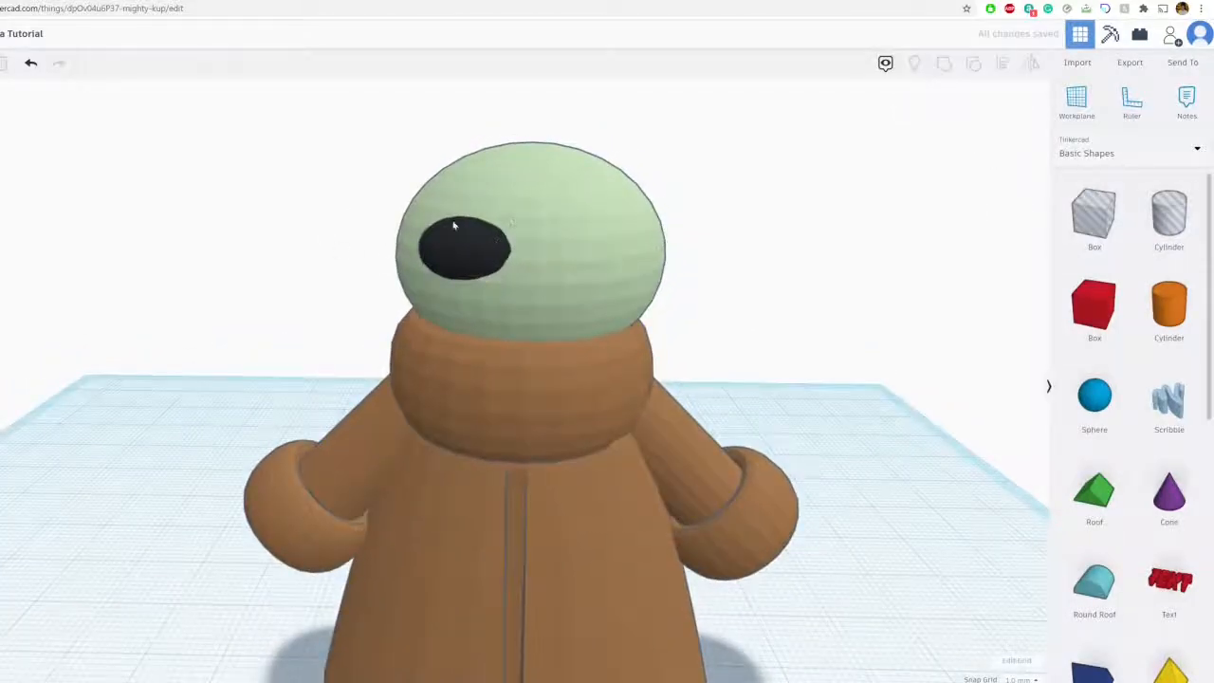
Select the black eye so it can be duplicated for the second eye
click(464, 249)
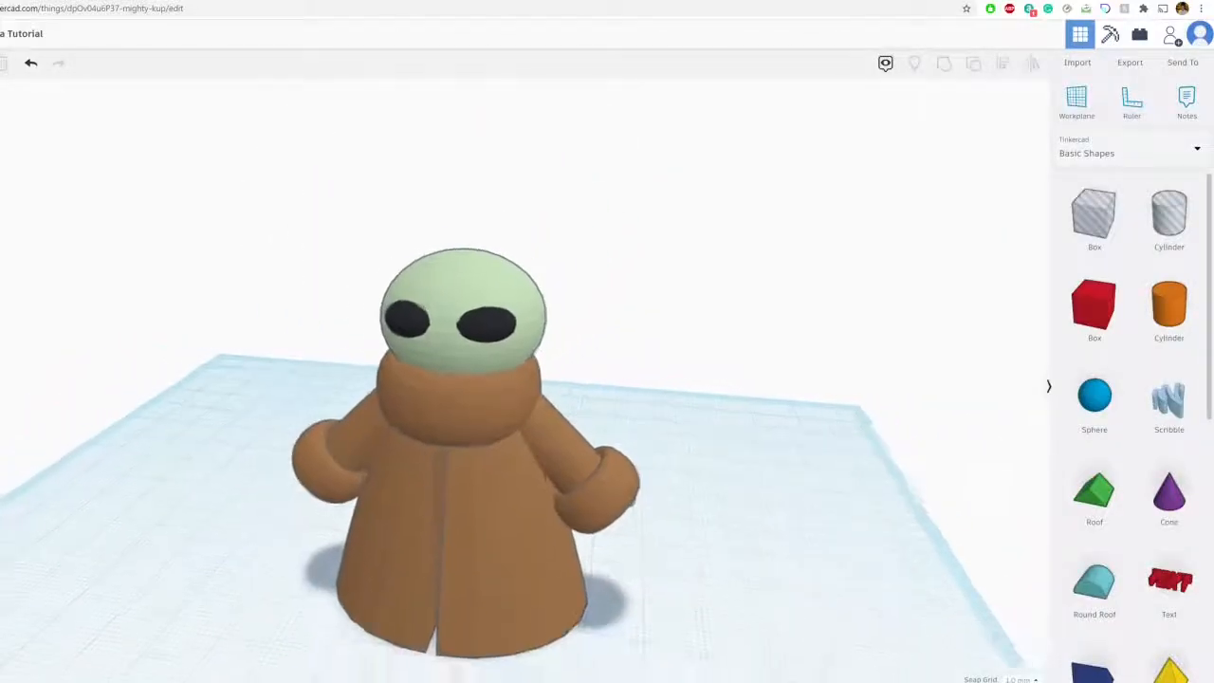
scroll(down, 3)
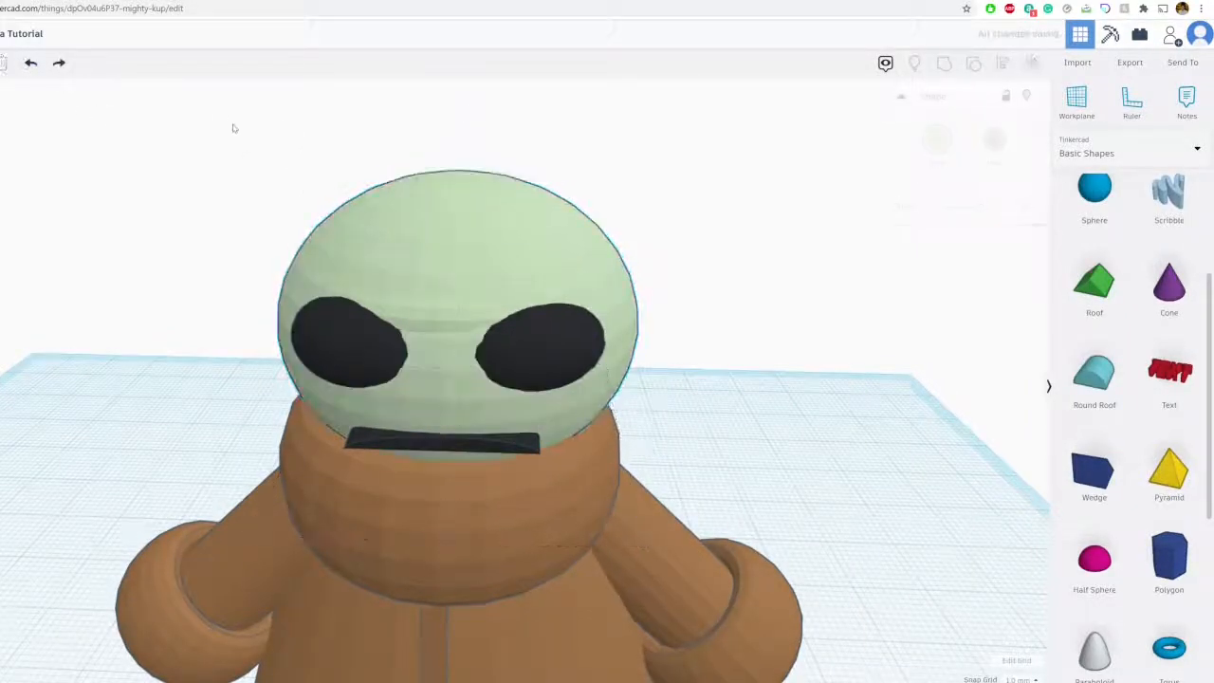
Deselect to check the enlarged eyes and mouth on the face
click(460, 285)
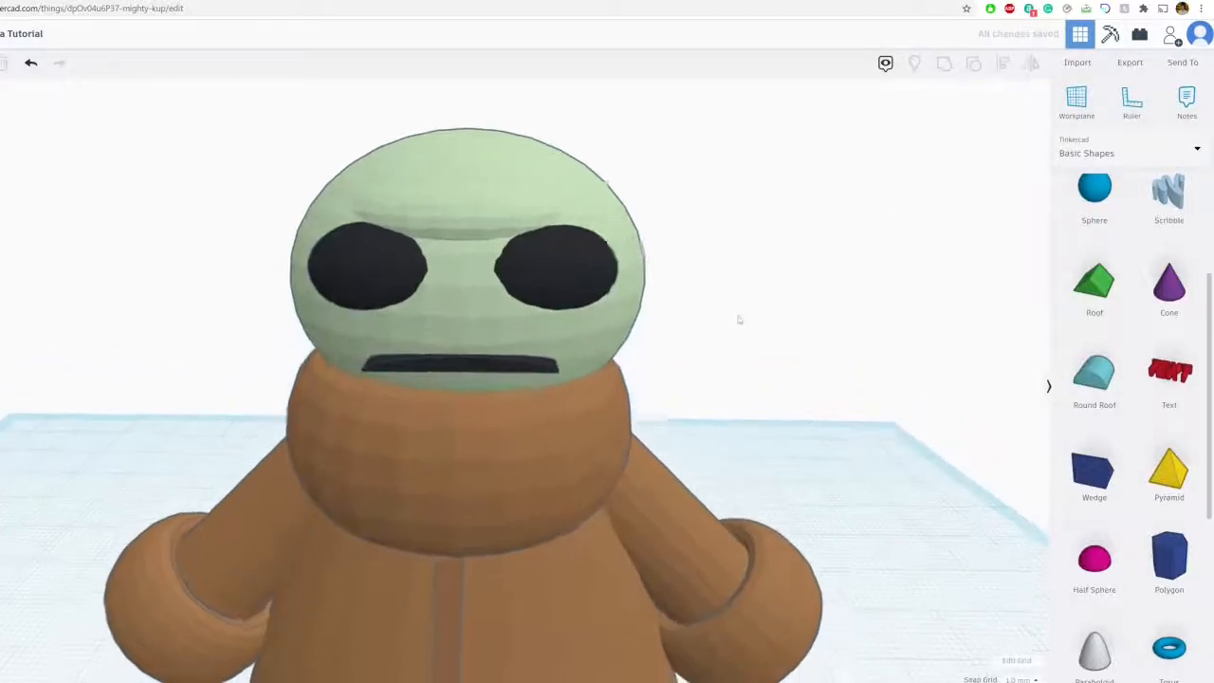
click(474, 266)
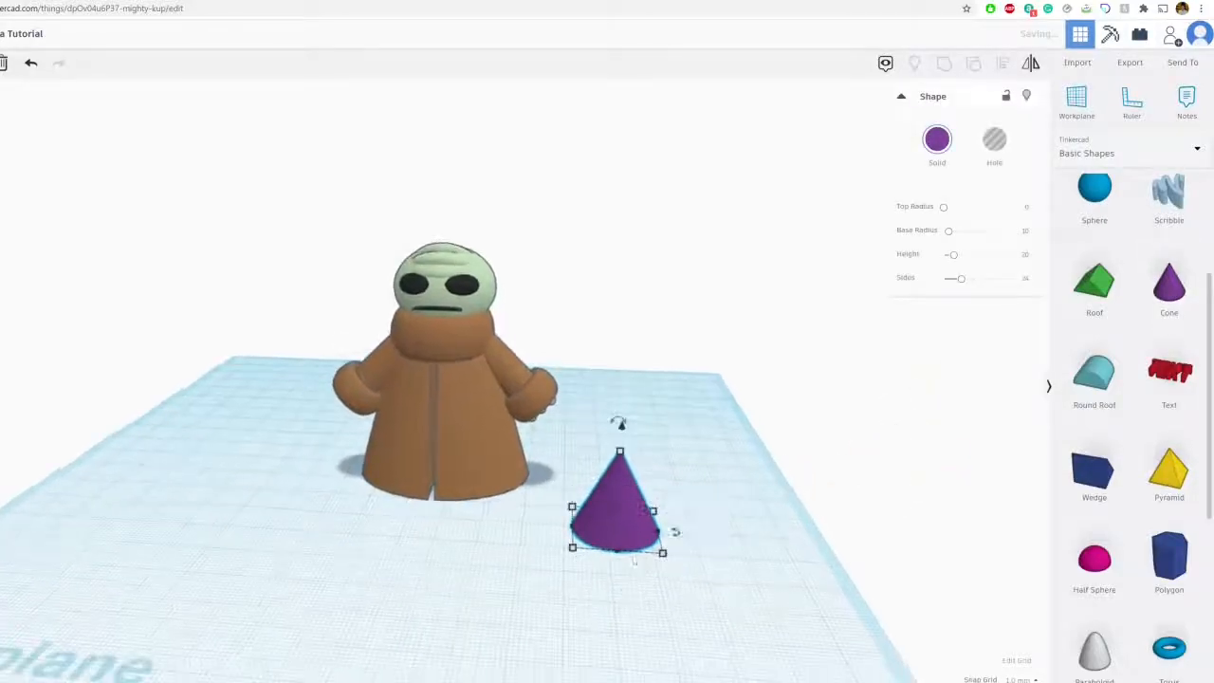
Resize the purple cone standing beside the figure
drag(620, 508, 596, 493)
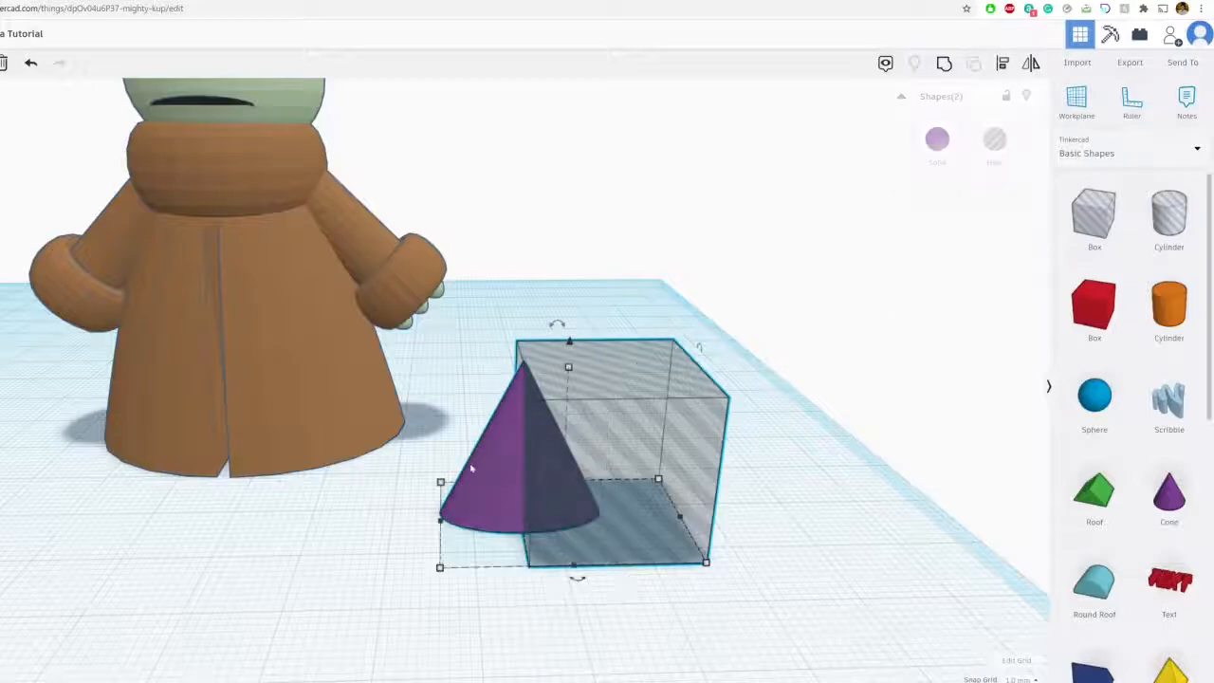
Cut the cone to a half-cone, colour it pale green and pick it up to place as an ear
key(Delete)
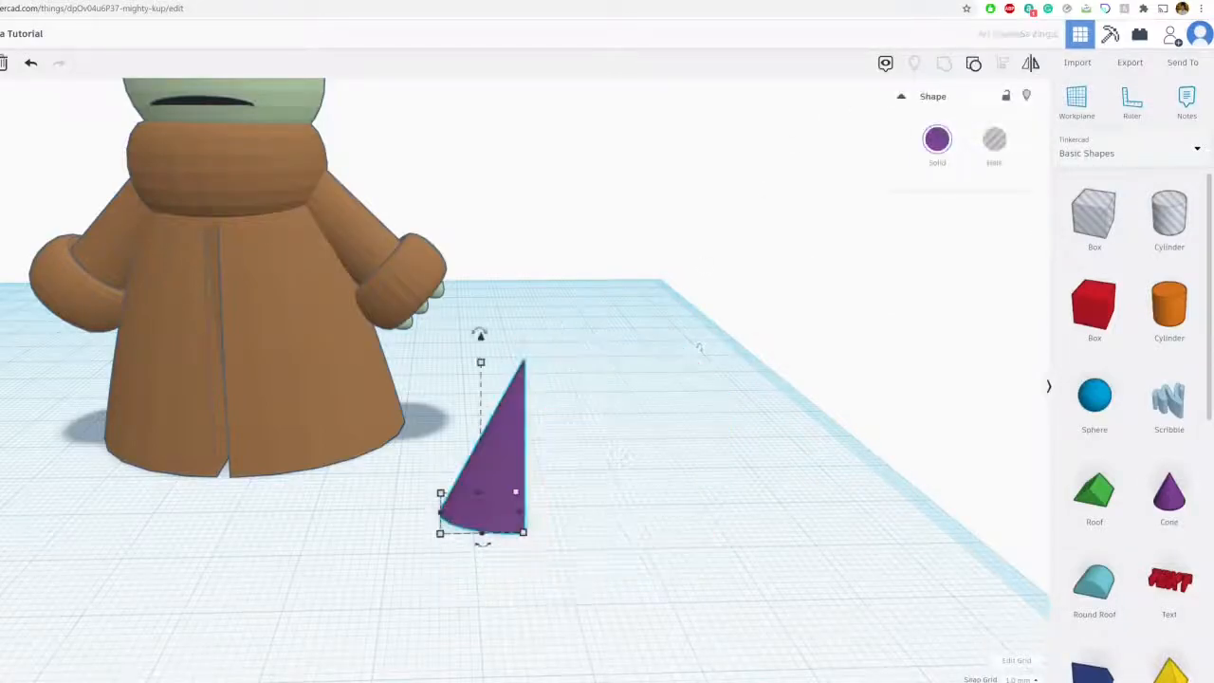
click(936, 139)
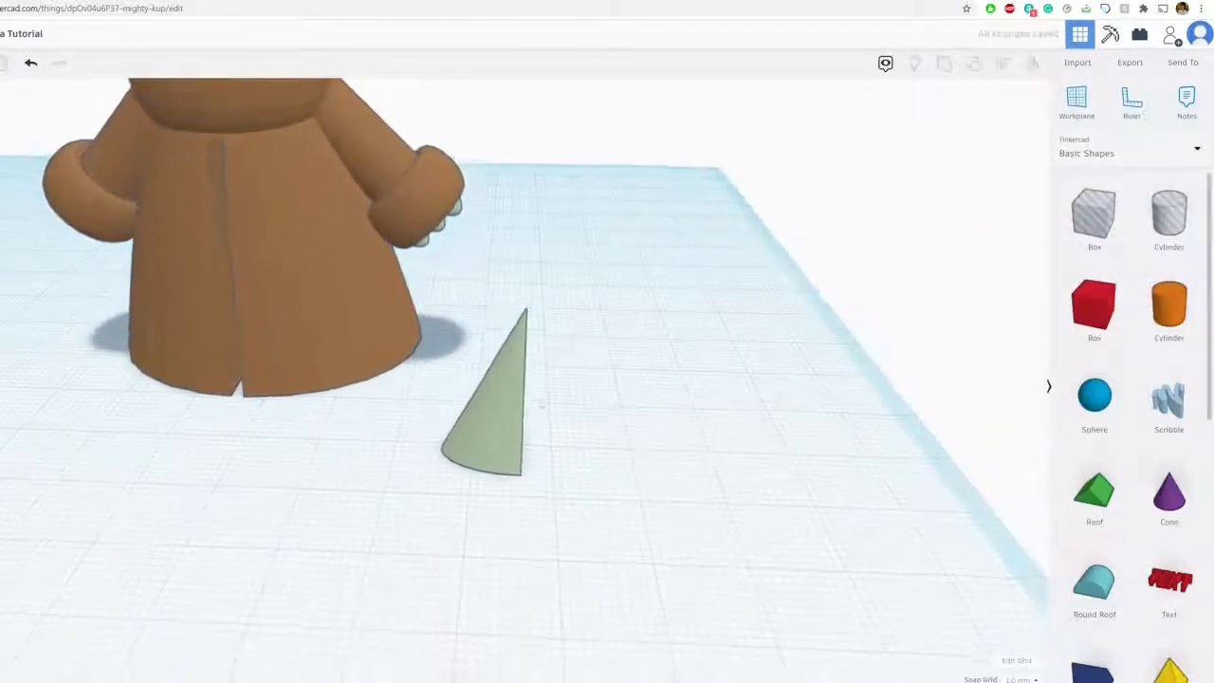
click(489, 398)
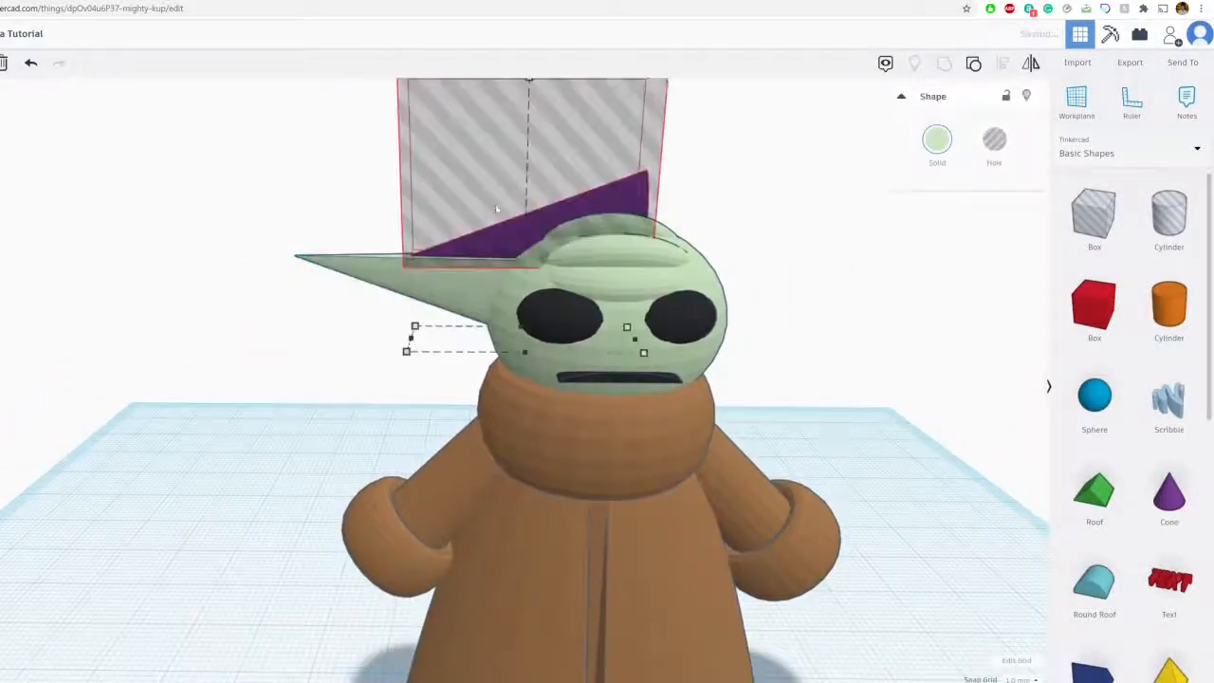
Trim the inner ear wedge with the hole box and colour it pink as the ear lining
drag(531, 171, 531, 398)
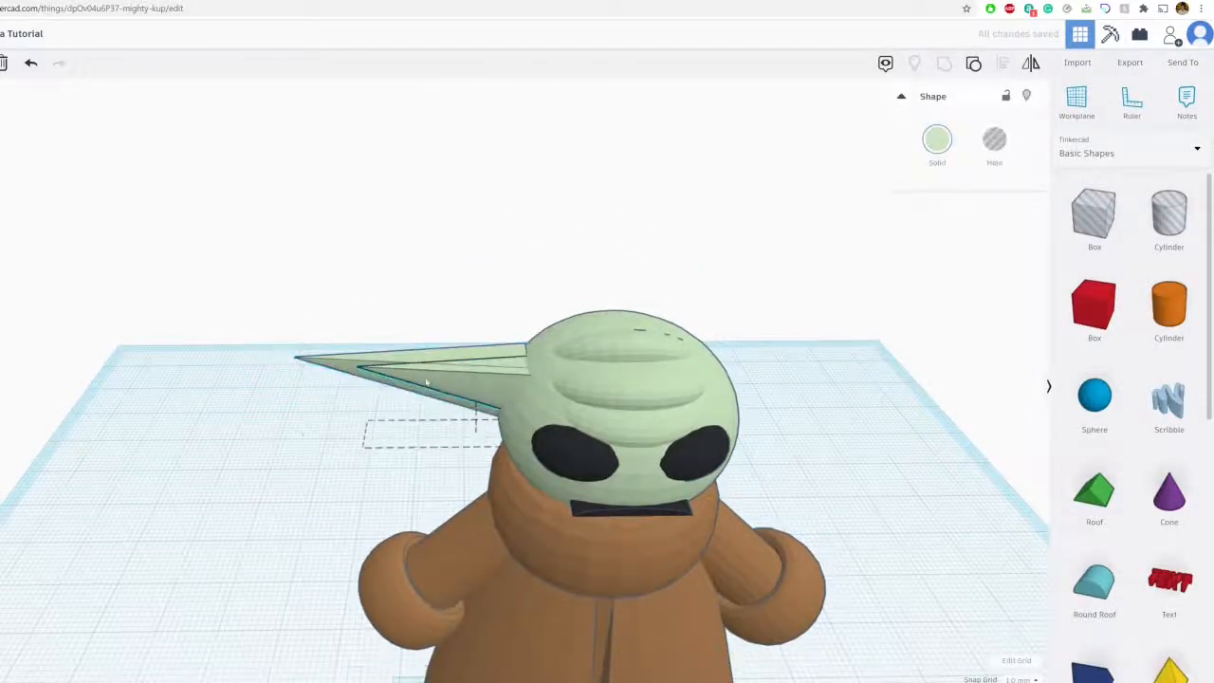
click(426, 375)
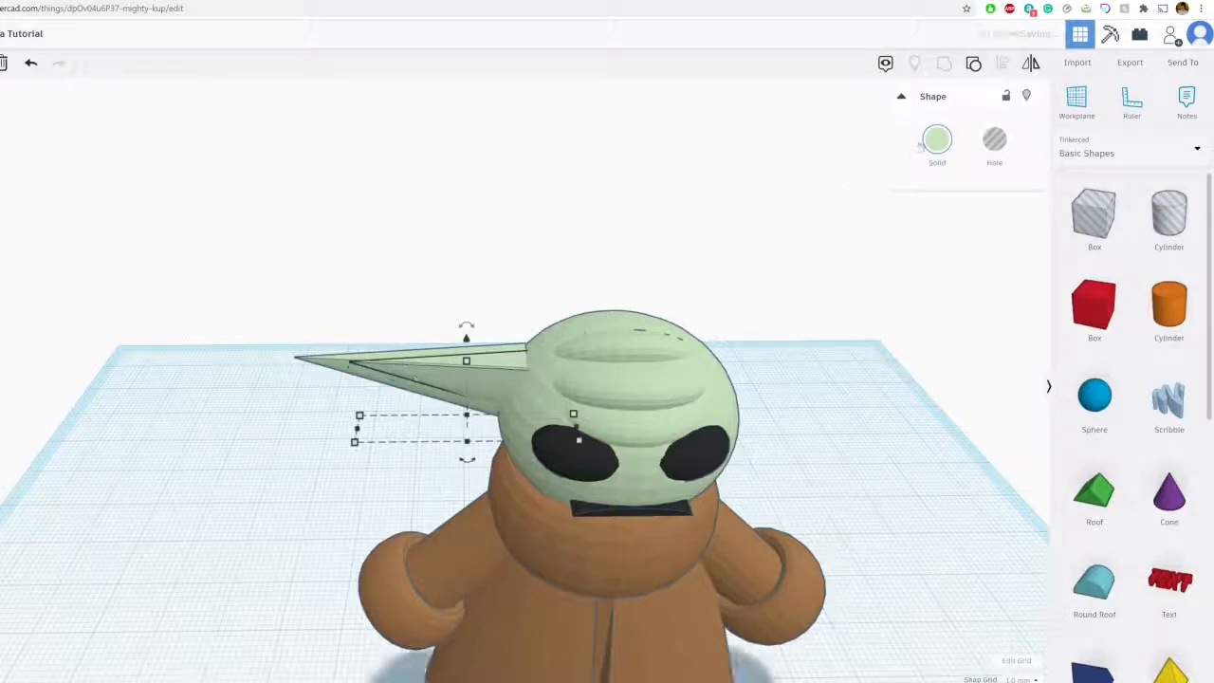
click(937, 139)
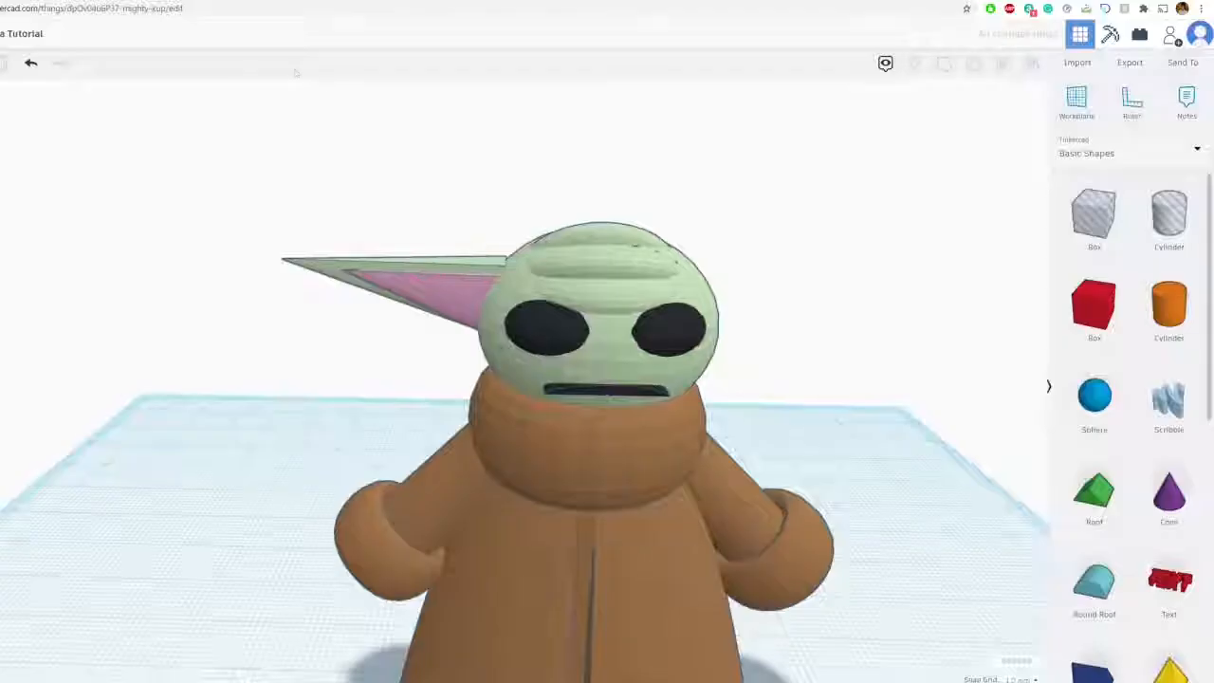
click(398, 275)
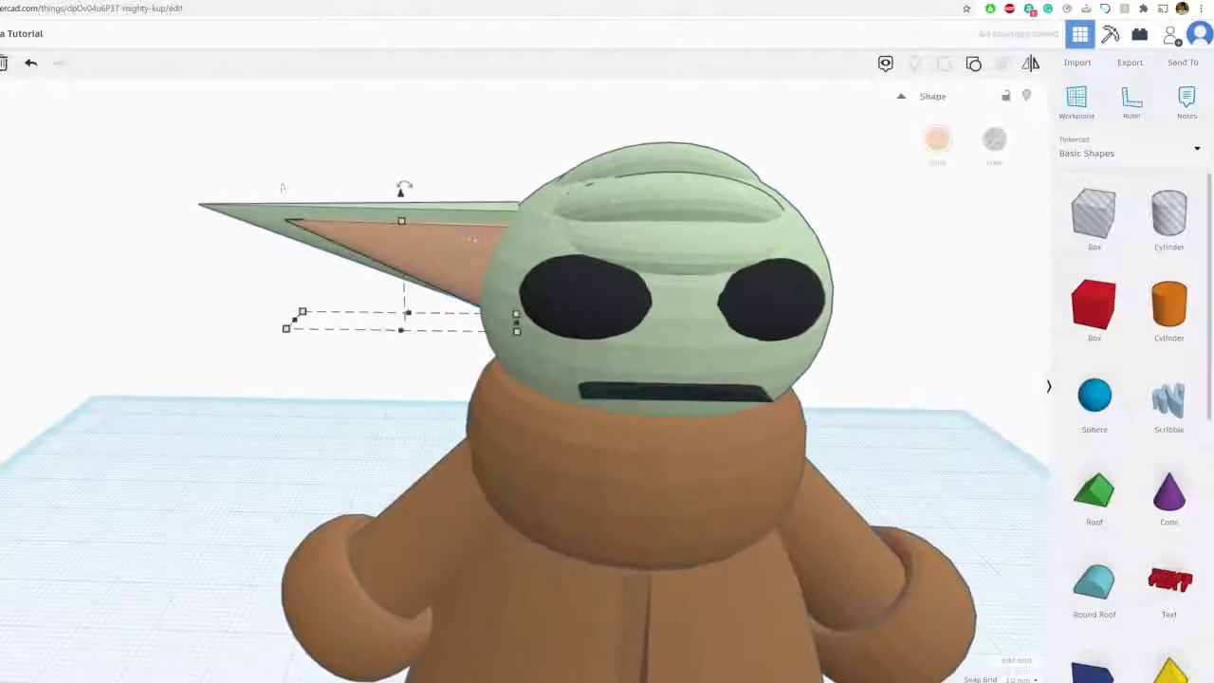
click(937, 138)
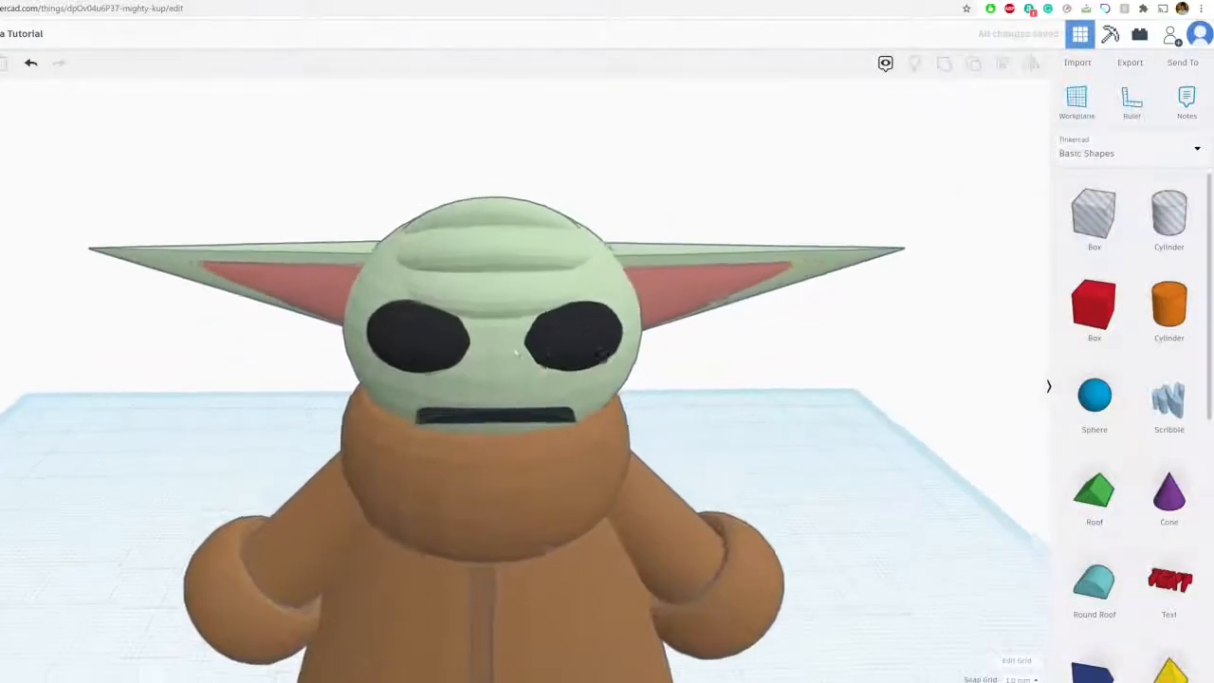
click(488, 284)
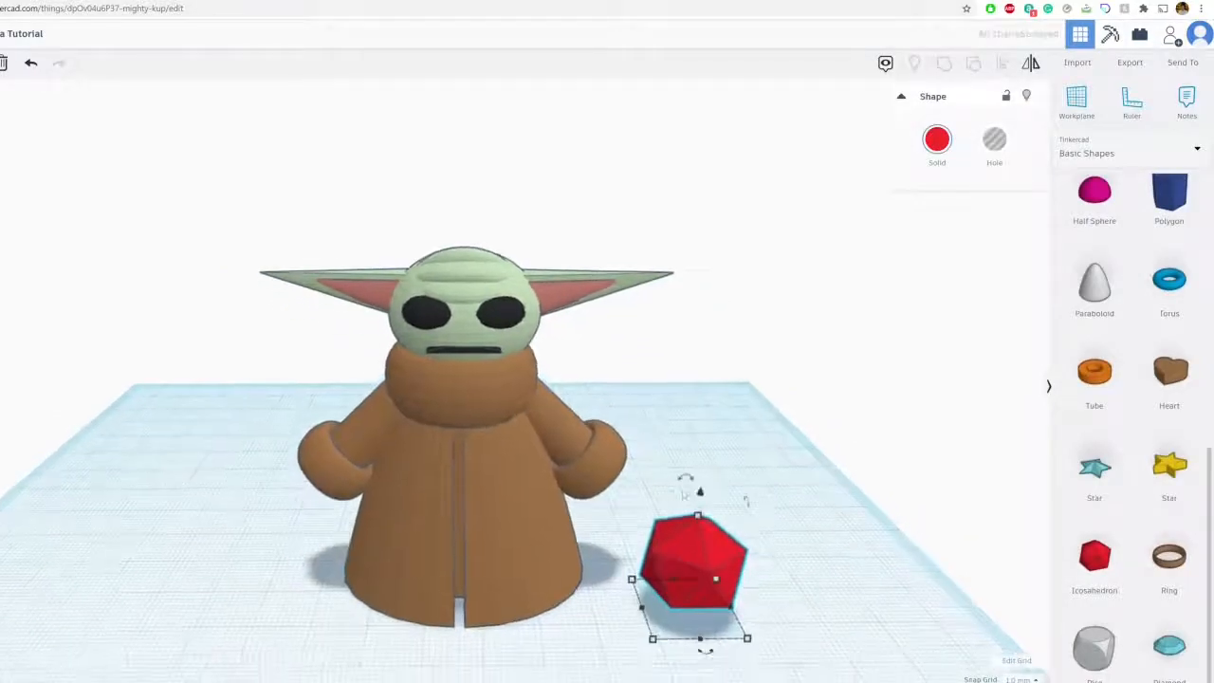
drag(697, 577, 733, 294)
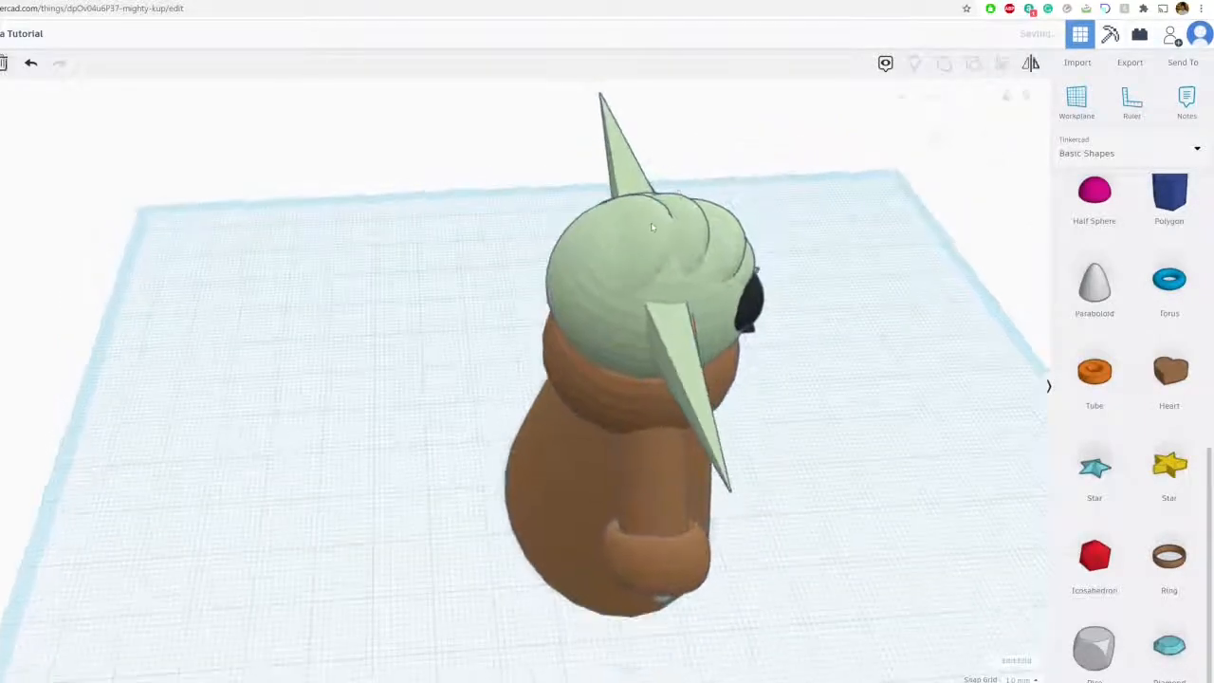
Place a Tube from Basic Shapes on the workplane in front of the figure
click(655, 228)
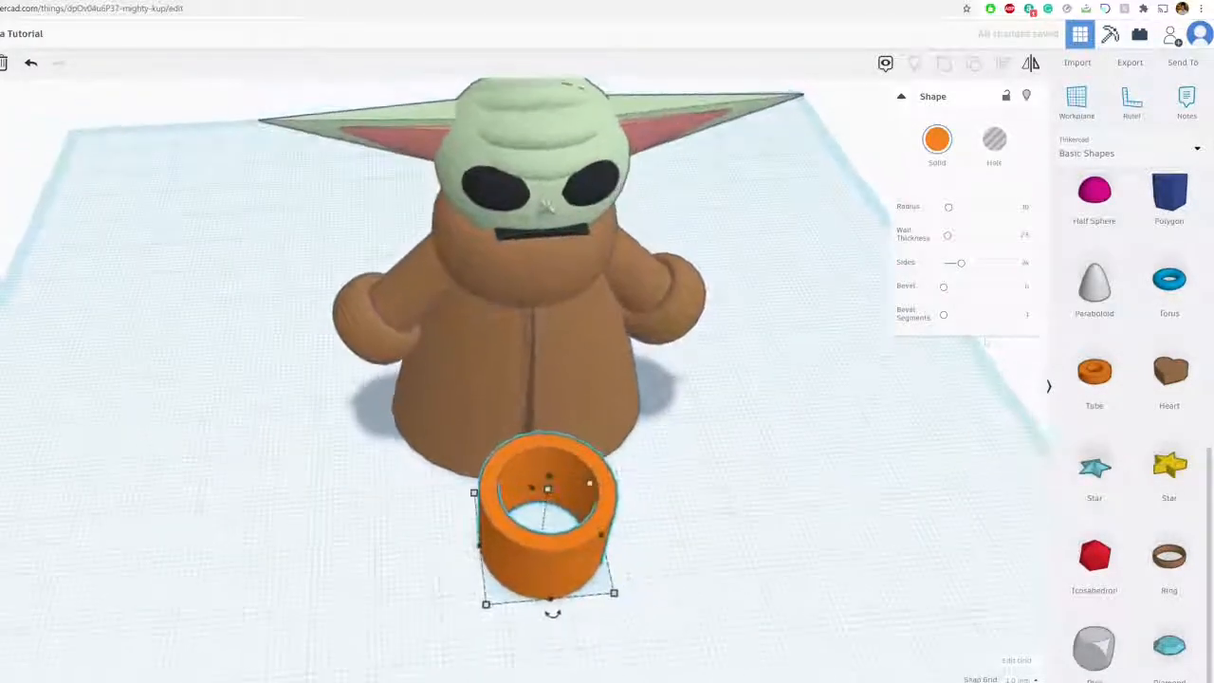
Add a sphere inside the grey tube and colour it pale green as the soup
click(937, 140)
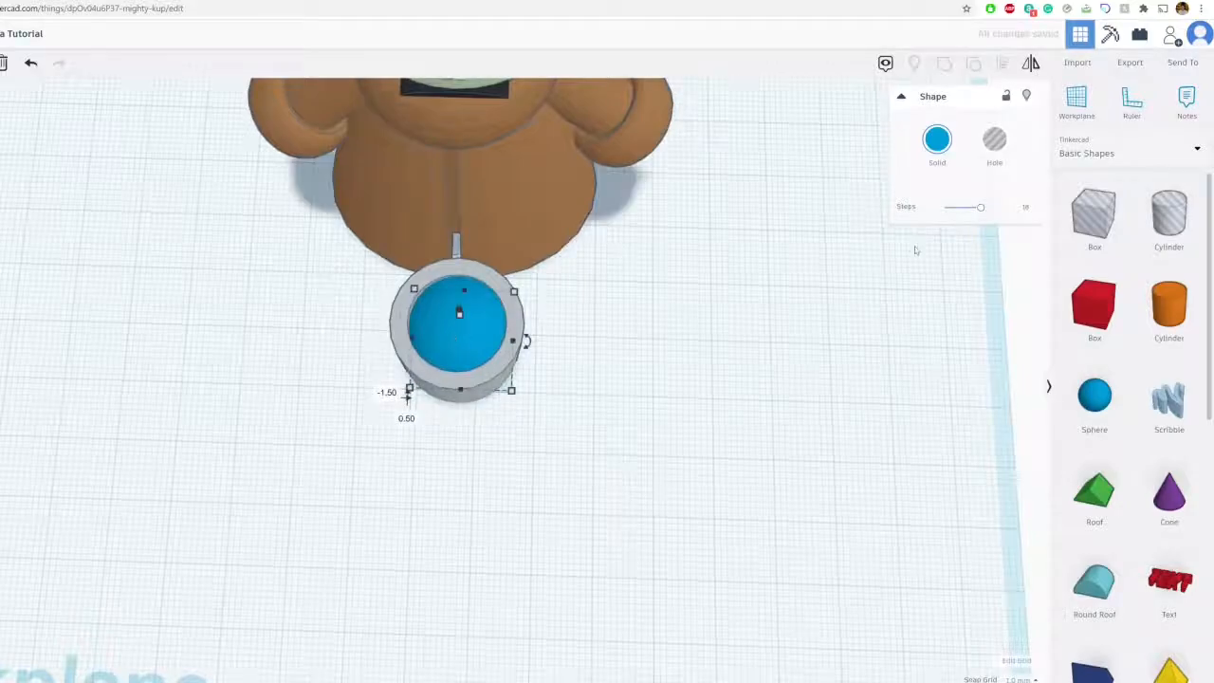
click(937, 139)
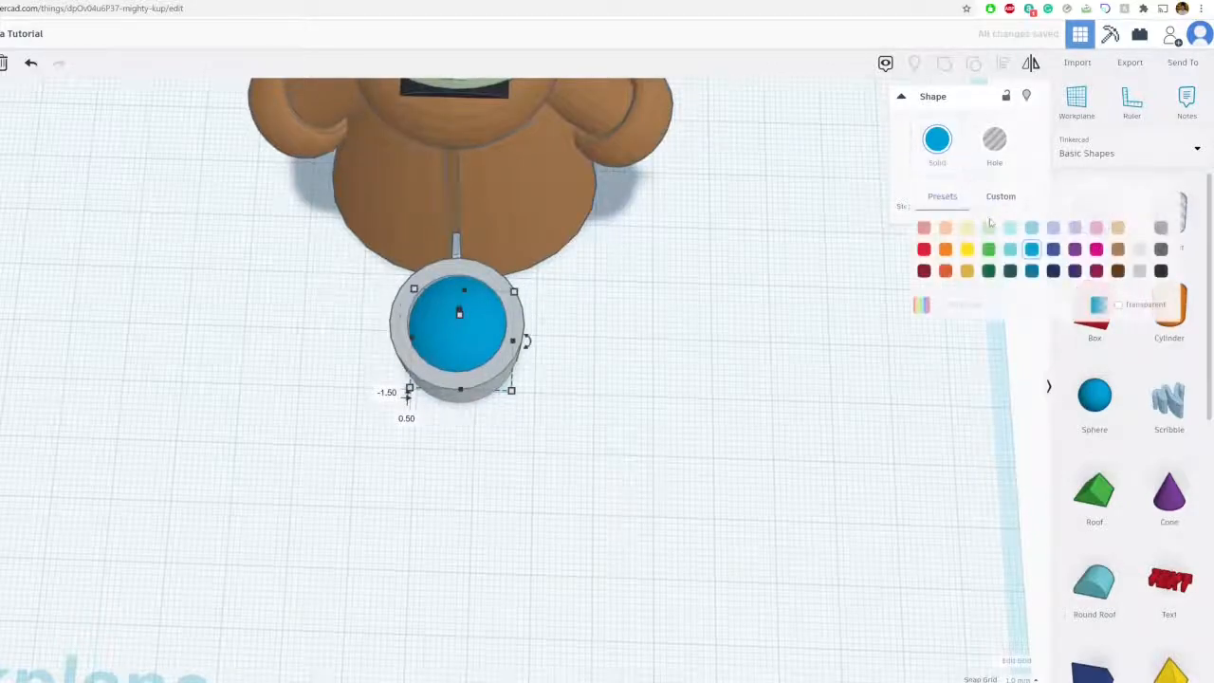
click(987, 248)
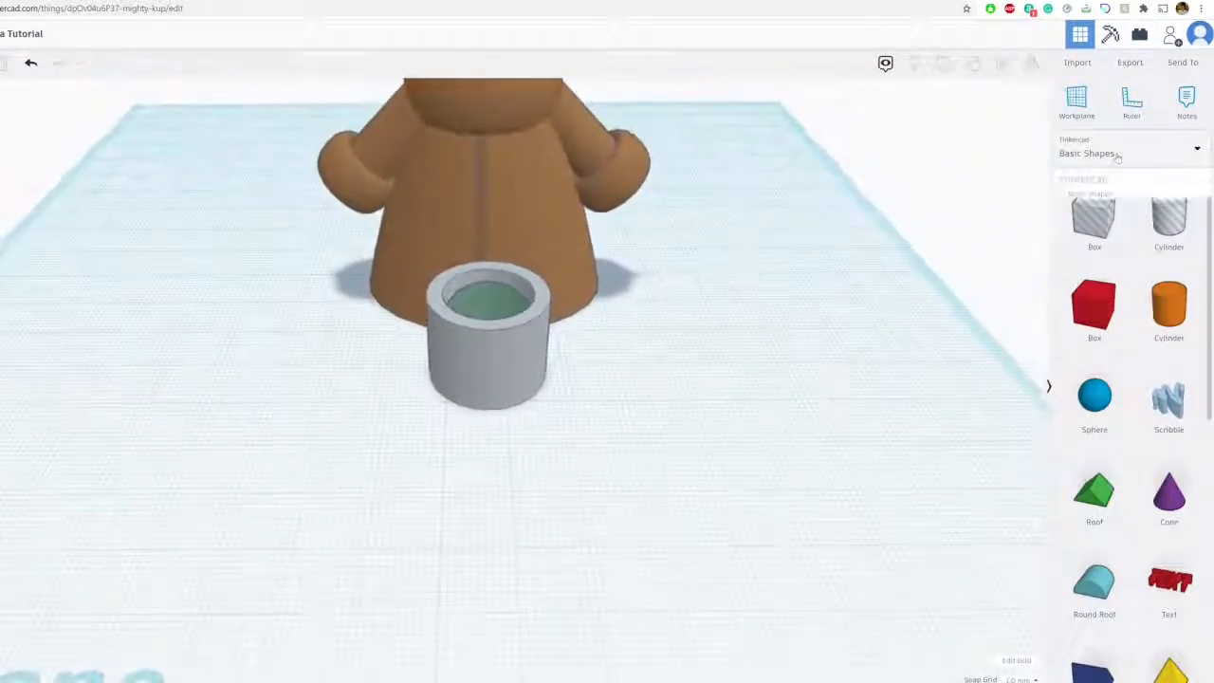
Switch the shape library from Basic Shapes to the Smithsonian printables collection
click(1128, 153)
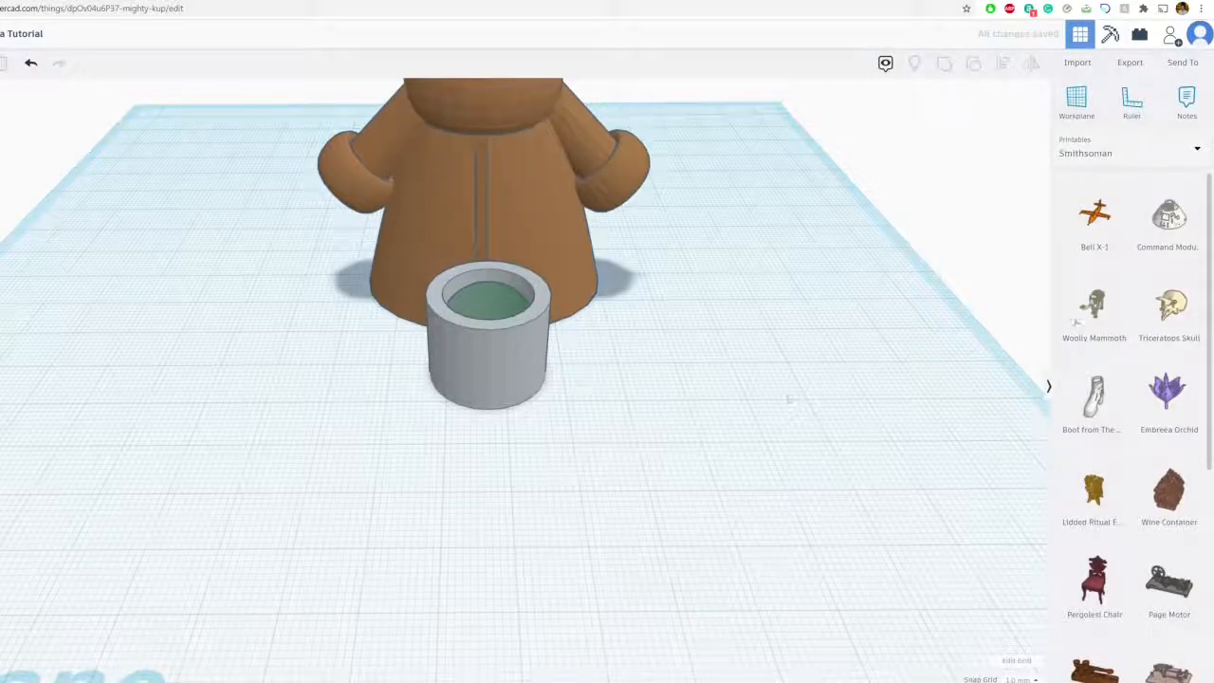
click(1169, 303)
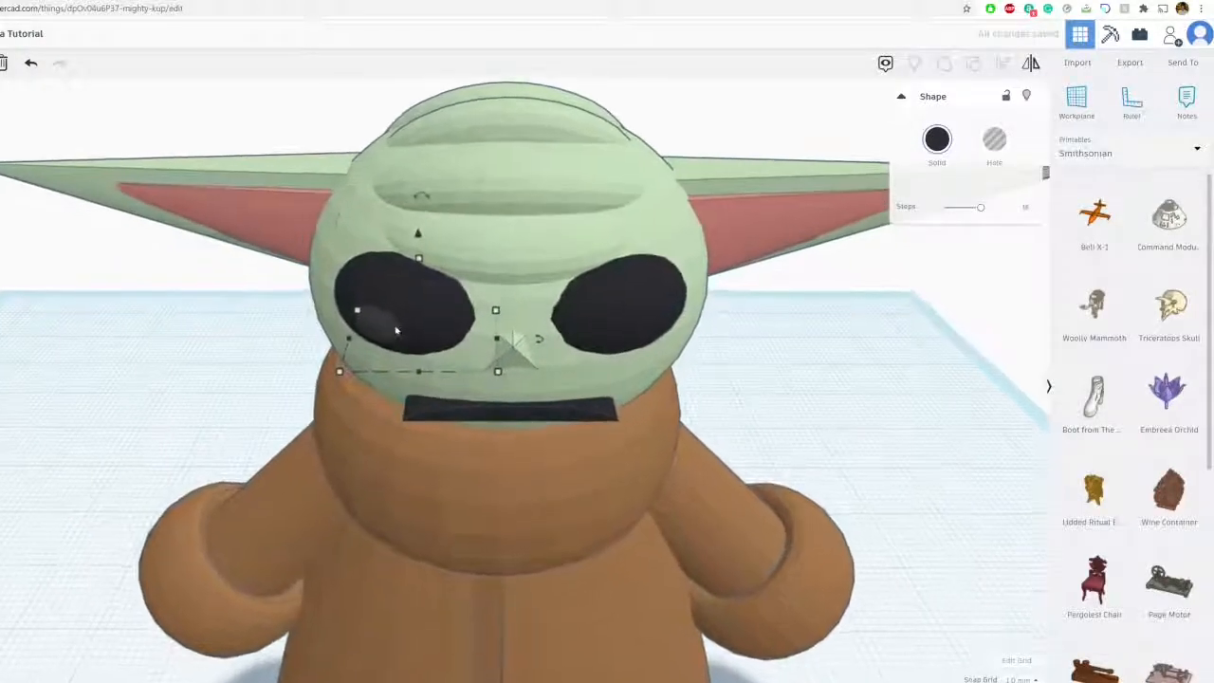
Show the Solid colour swatch choices for the small shape on the left eye
click(937, 138)
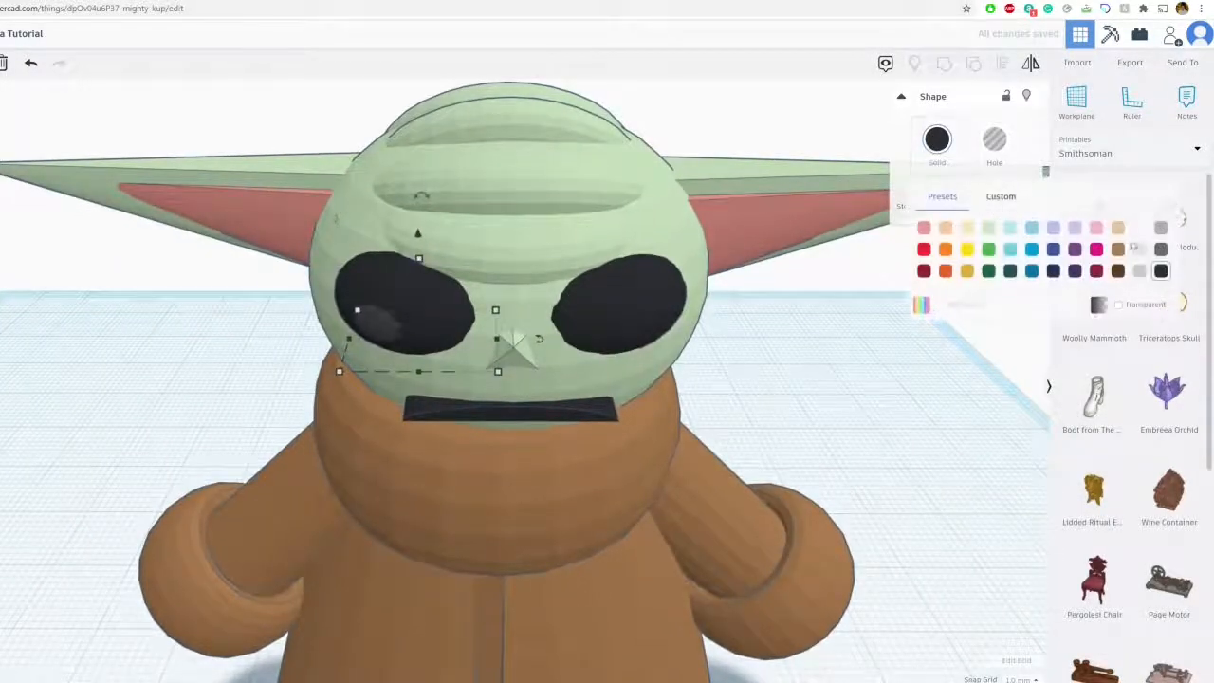